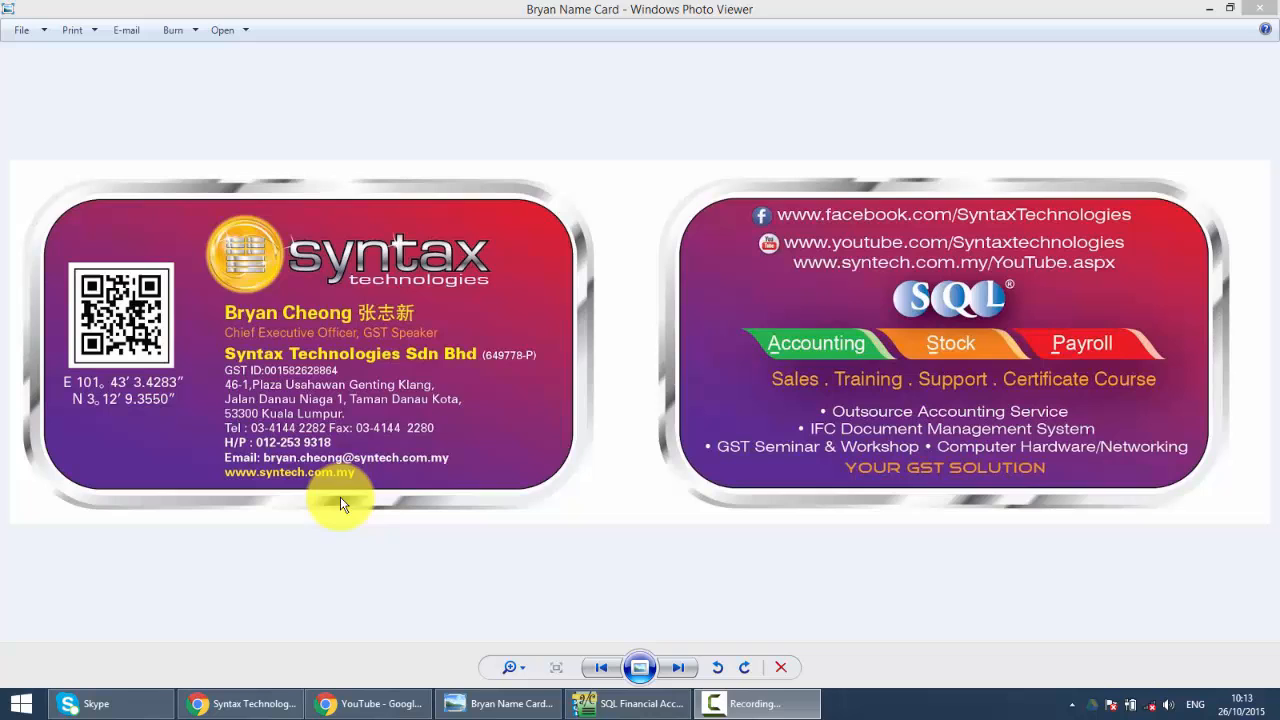
Switch from the business card in Photo Viewer back to SQL Financial Accounting
left_click(628, 704)
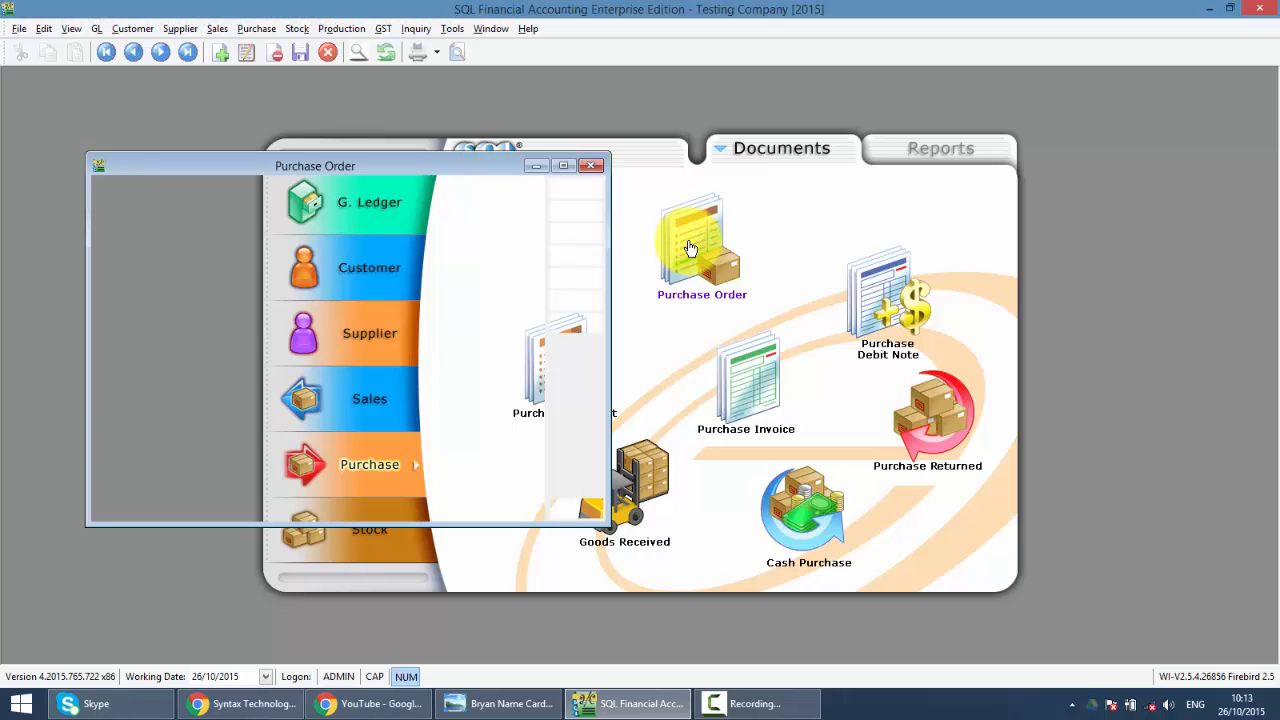
Show the Purchase Order listing maximised and try filtering it with '4' and 'ce'
left_click(700, 240)
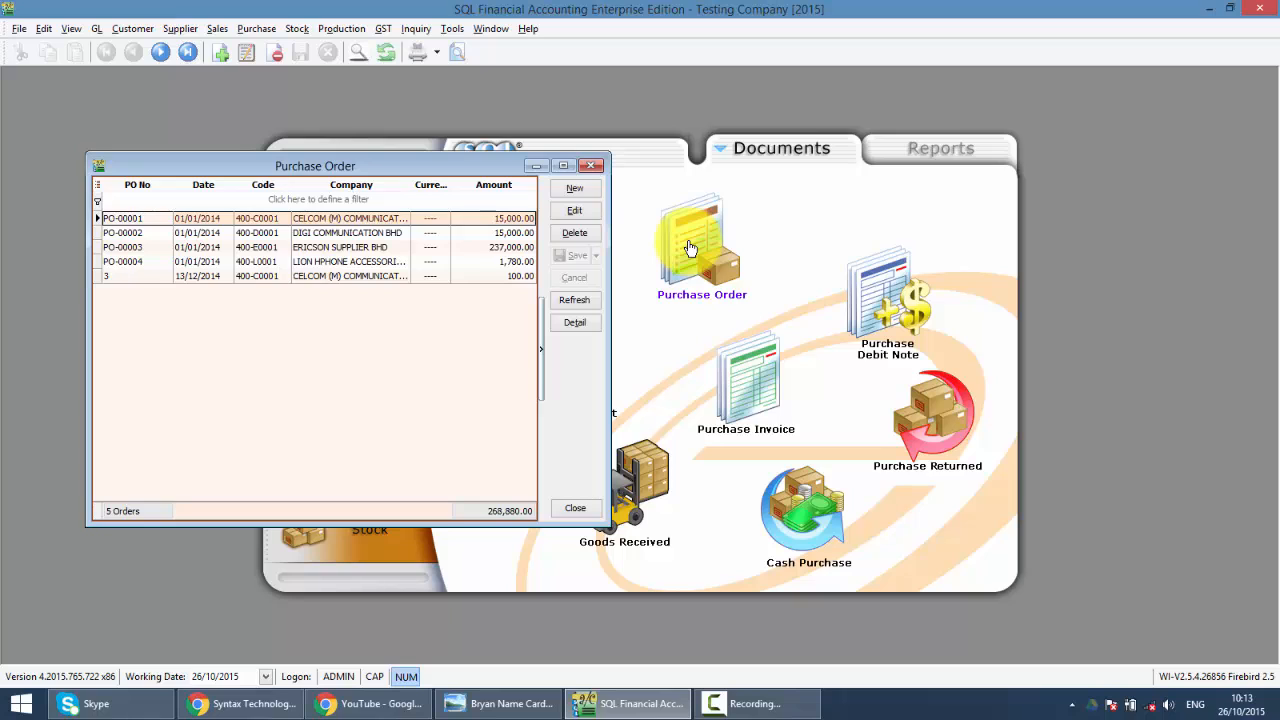
mouse_move(690, 248)
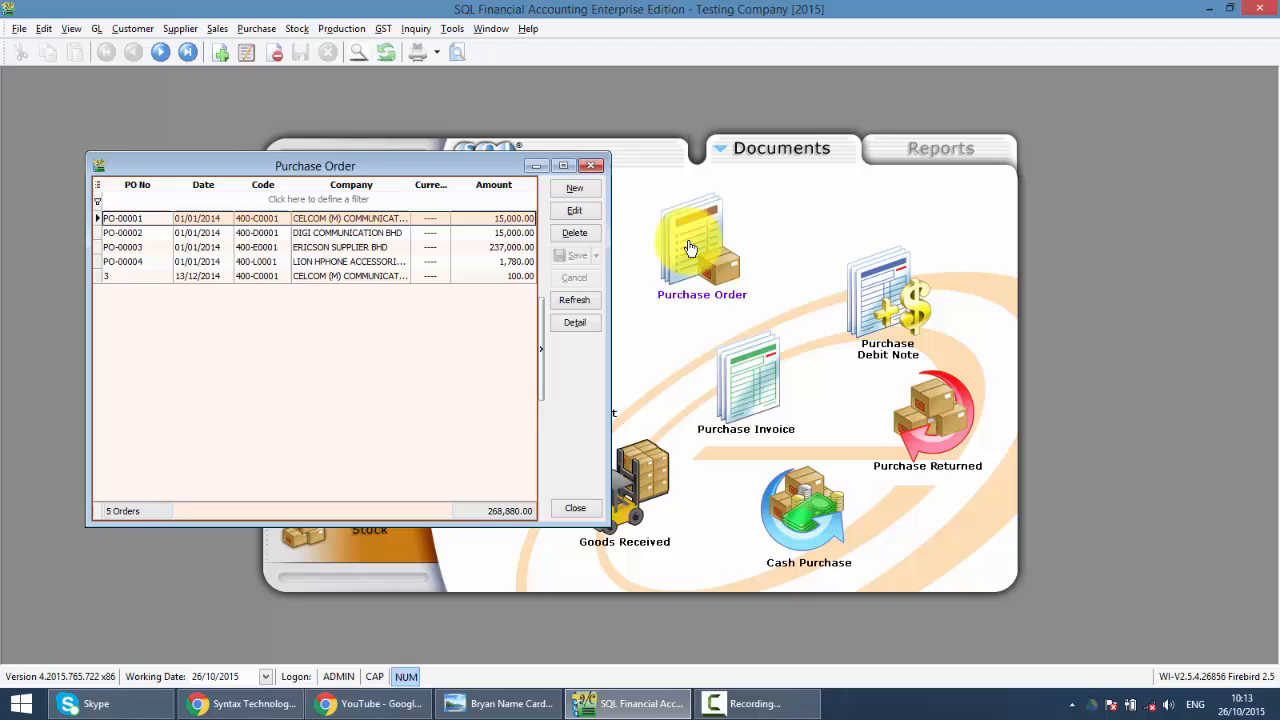
left_click(564, 166)
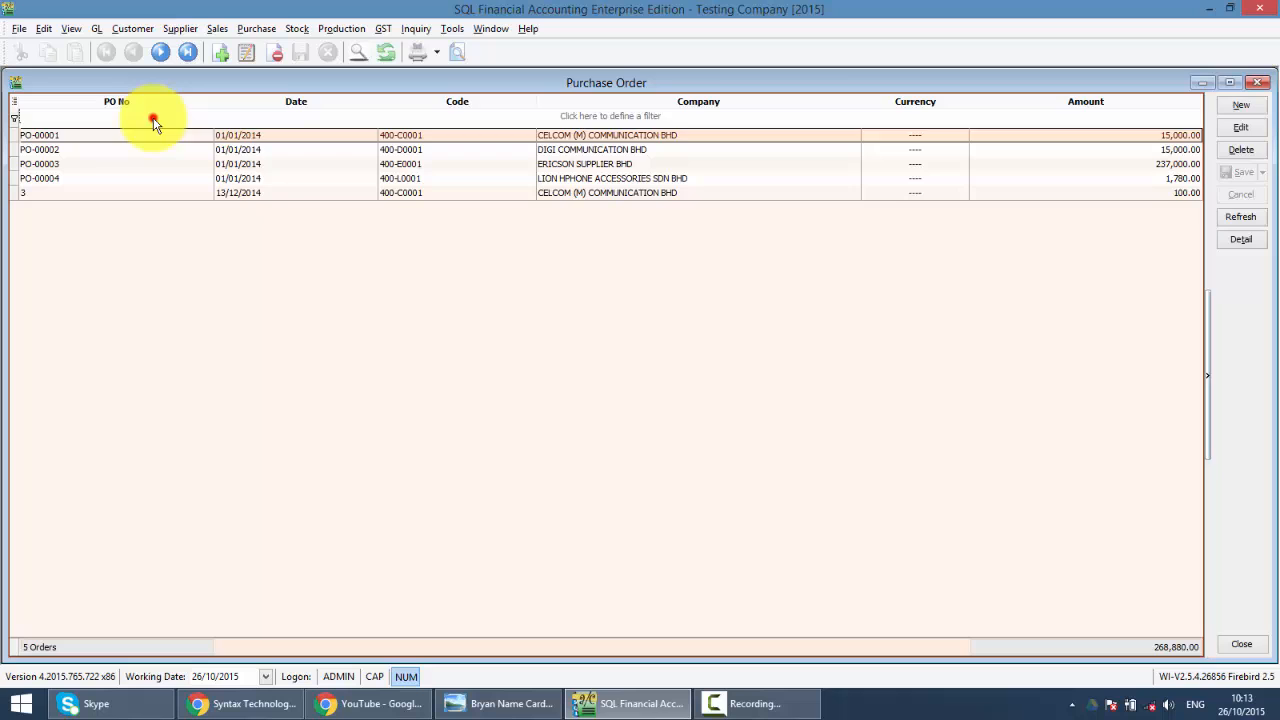
type("4")
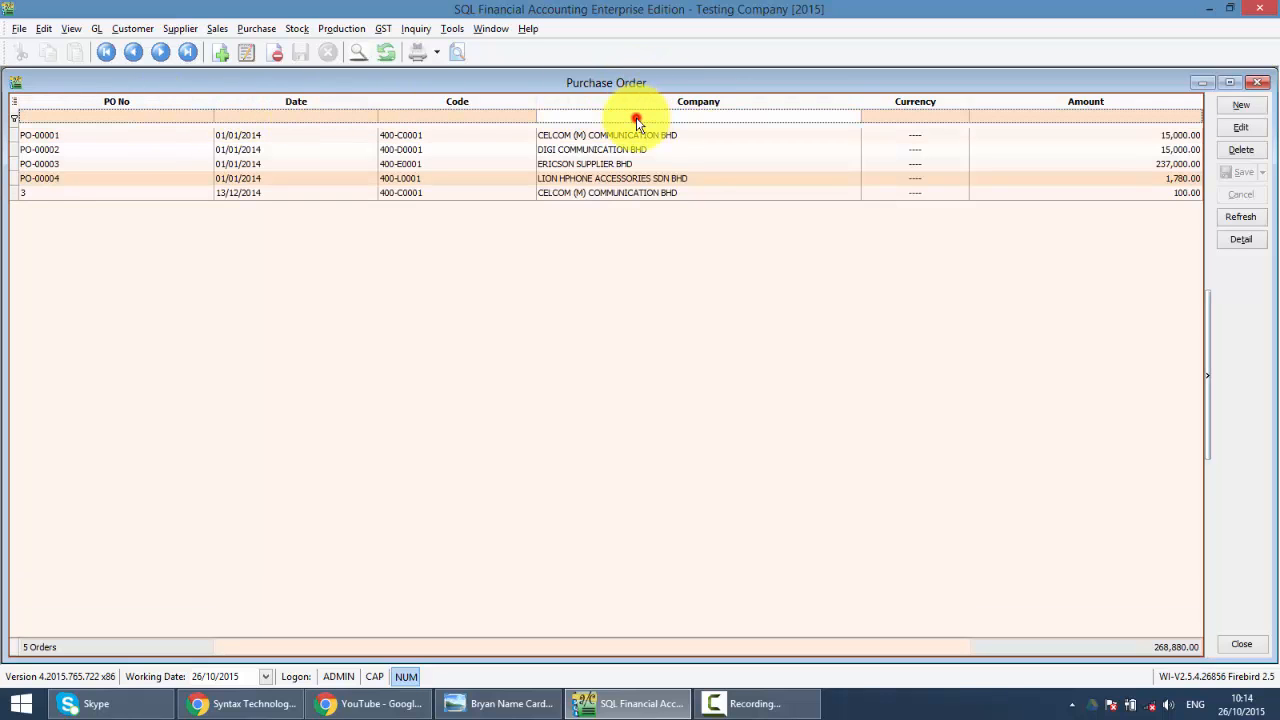
type("ce")
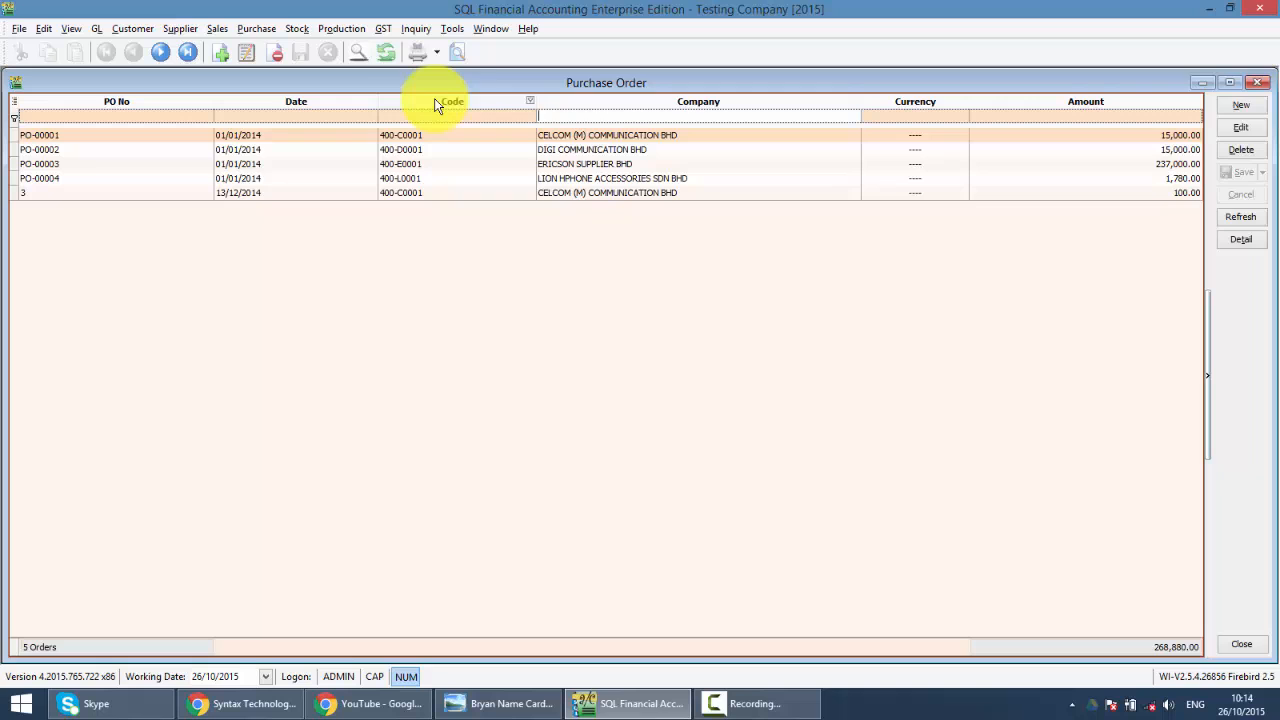
Add the Agent column to the purchase order list via the Field Chooser
right_click(444, 100)
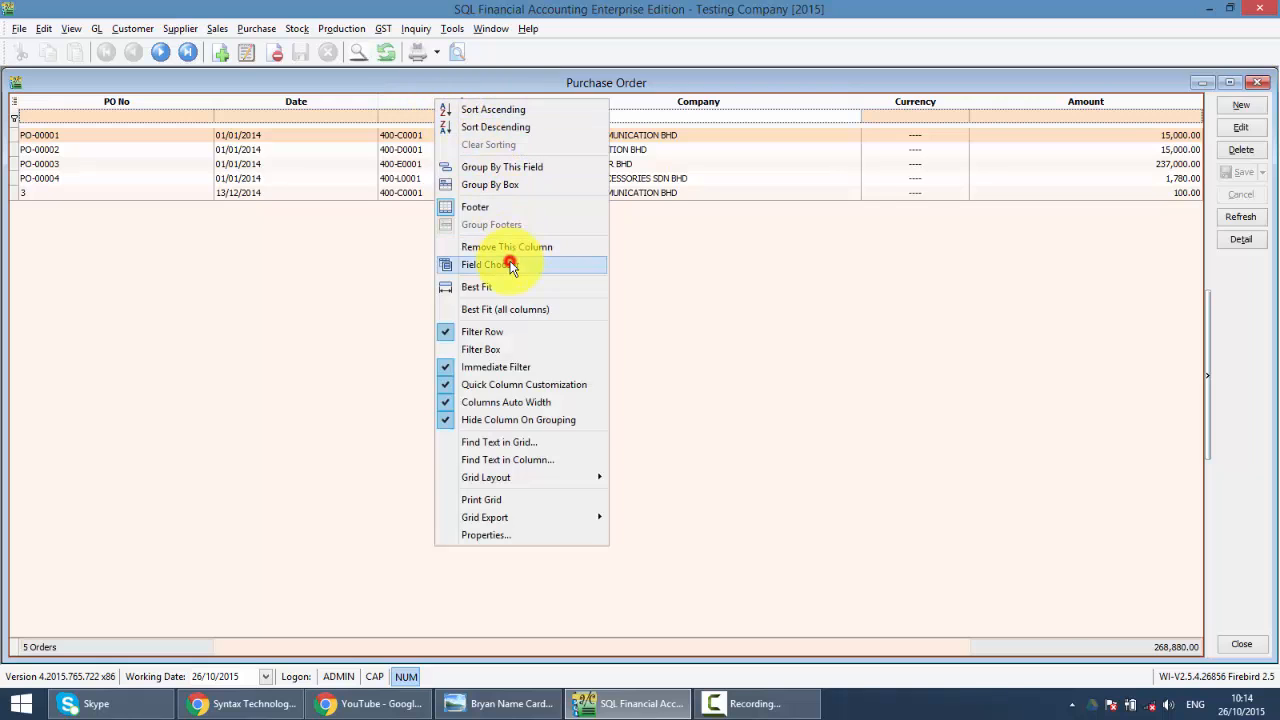
left_click(492, 264)
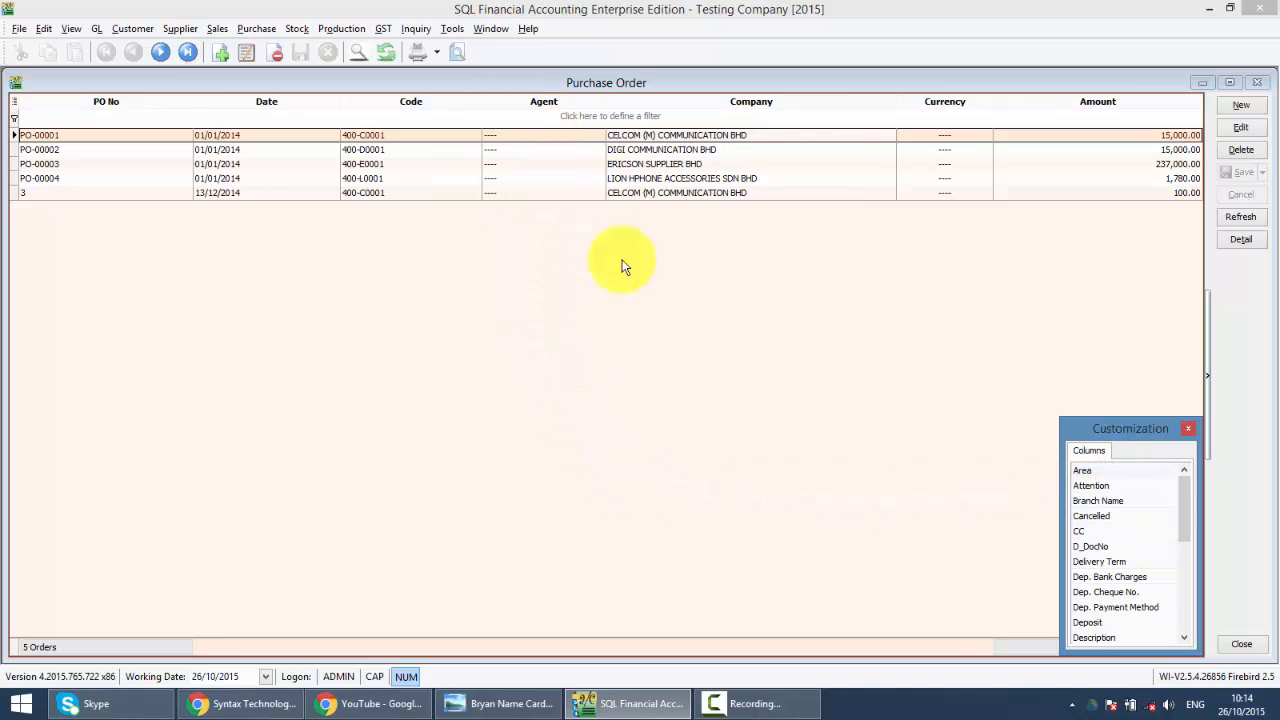
left_click(1188, 428)
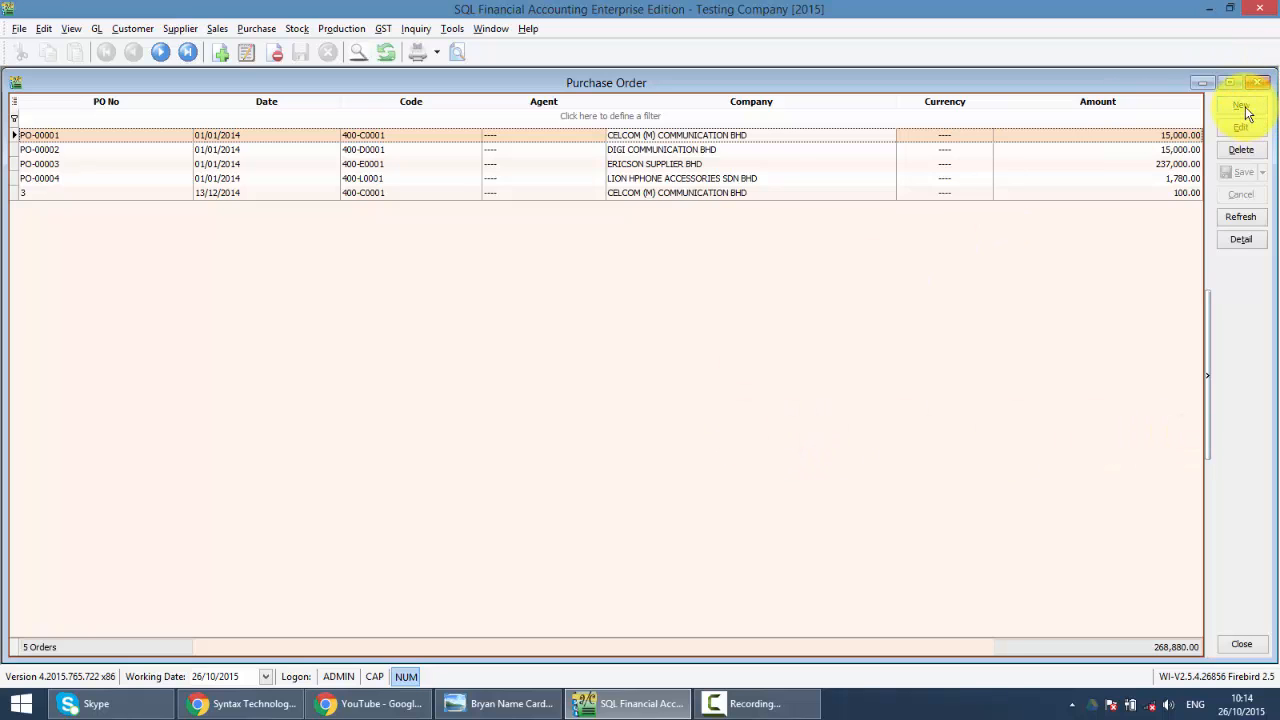
Create a new purchase order and pick Maxis Communication Bhd as supplier, filtering by 'comm'
left_click(1240, 110)
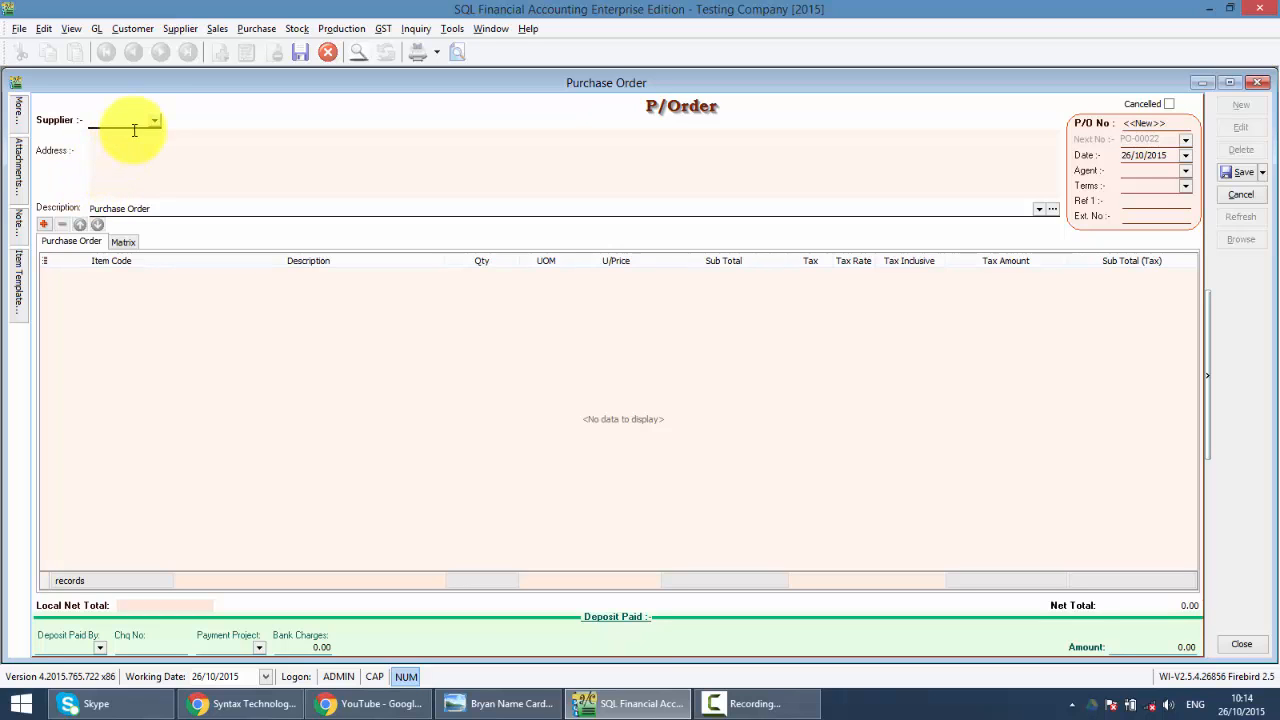
left_click(156, 120)
type("ma")
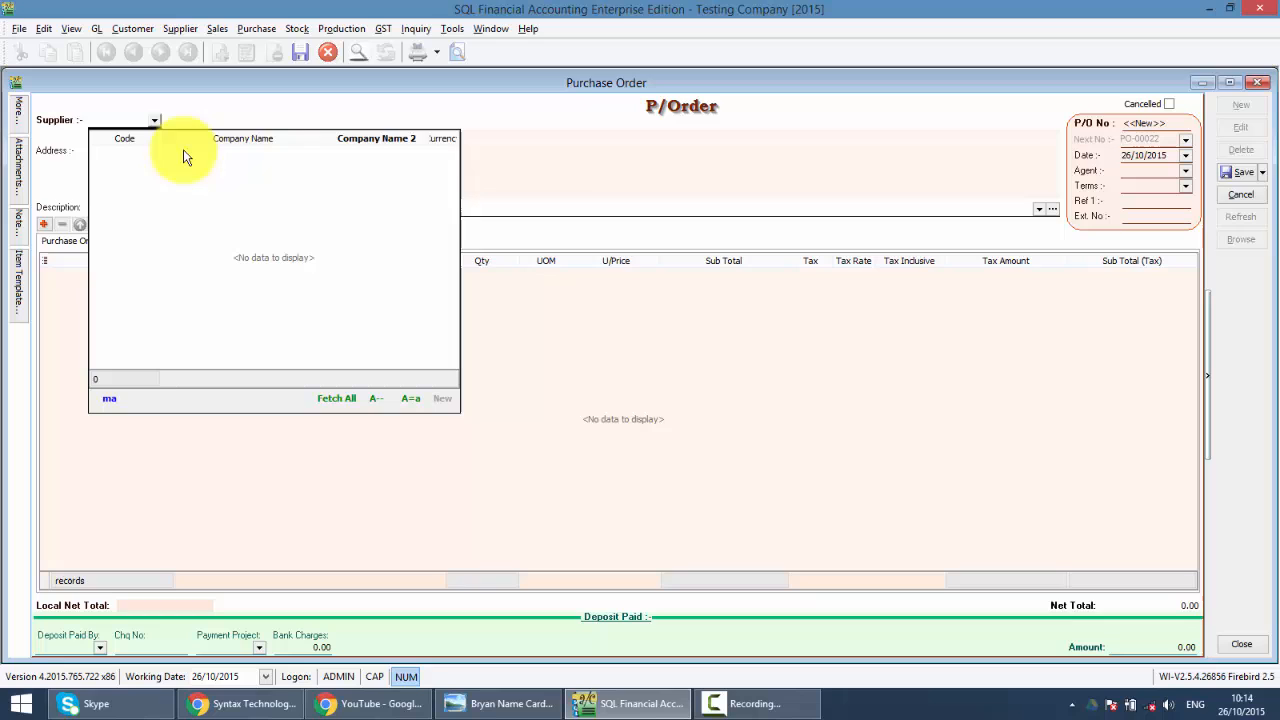
mouse_move(358, 136)
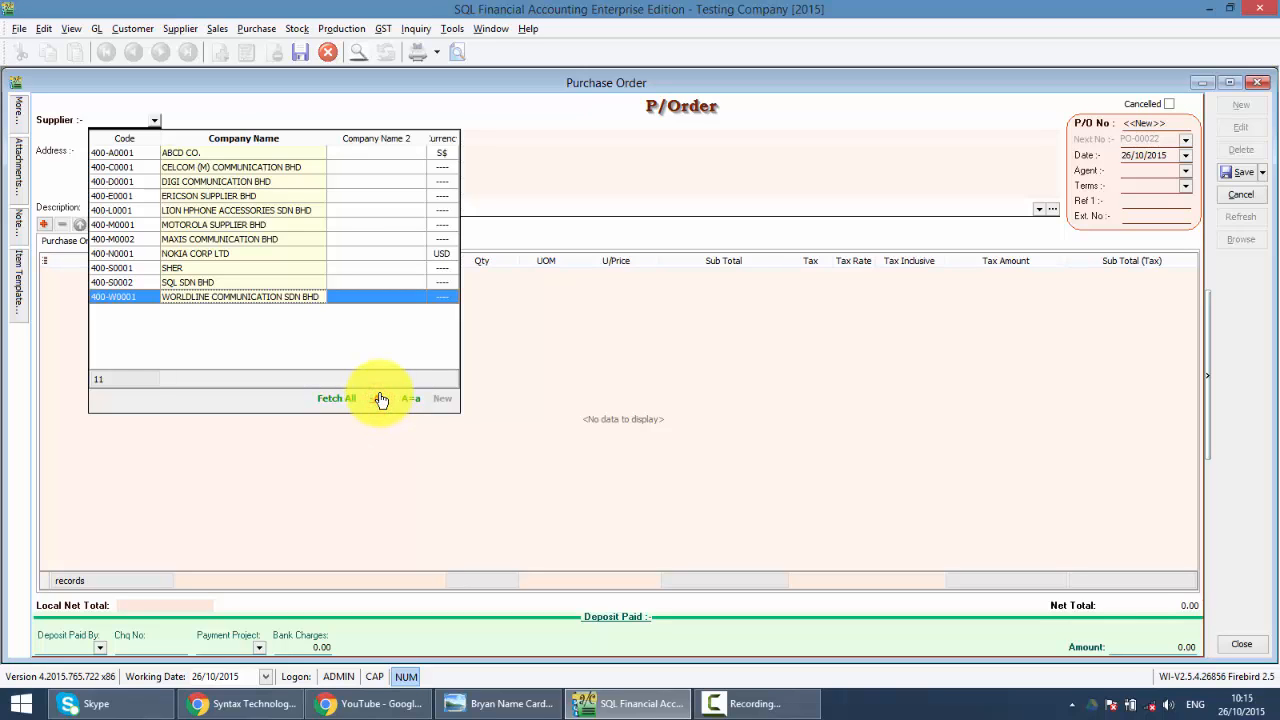
type("com")
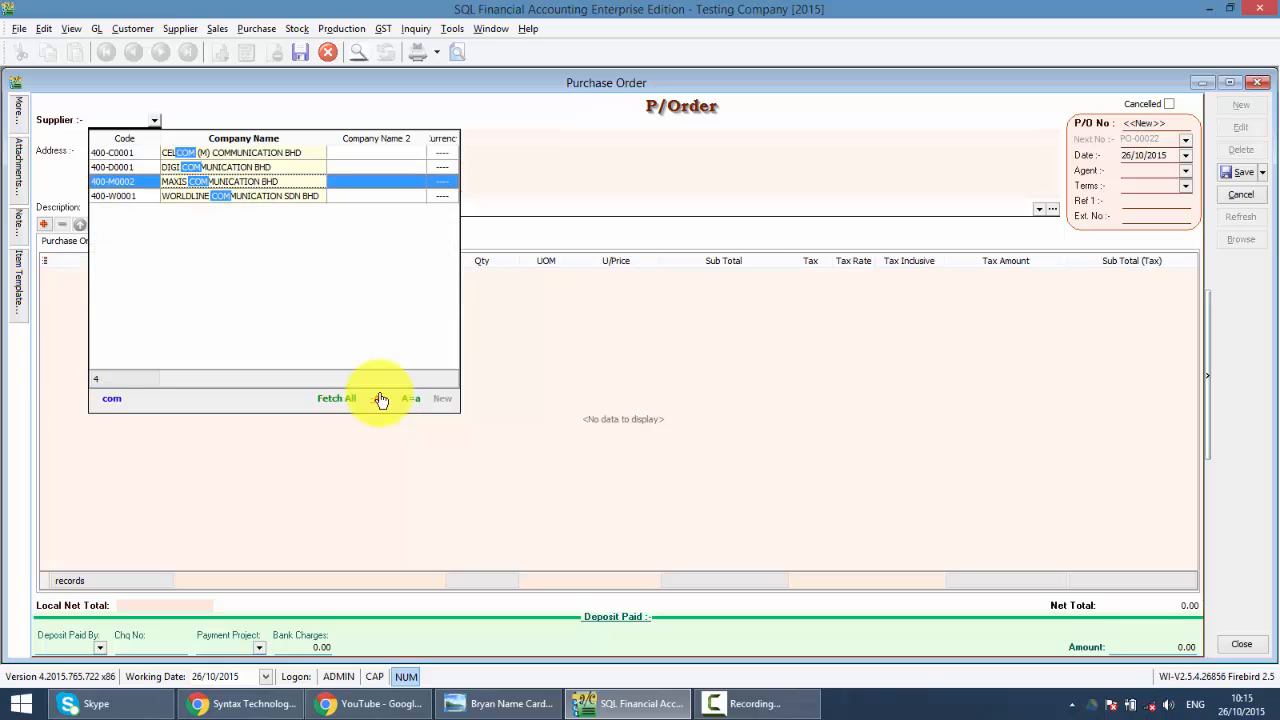
type("m")
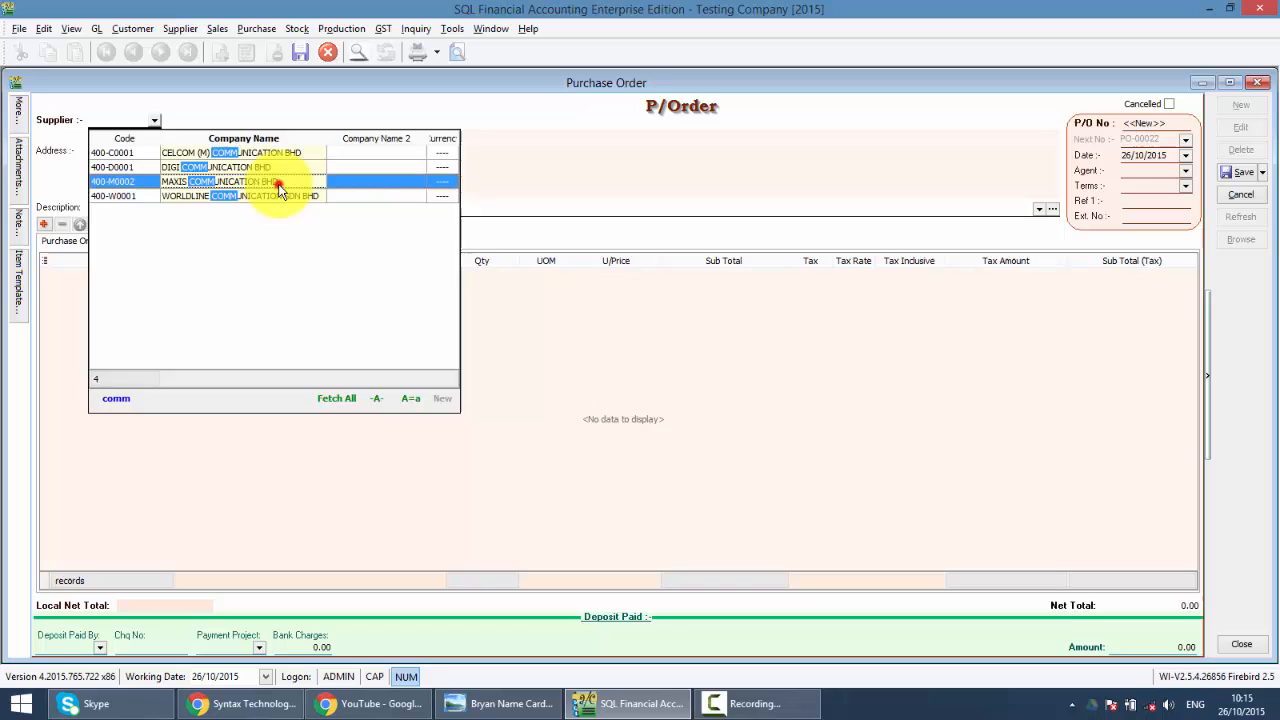
double_click(240, 180)
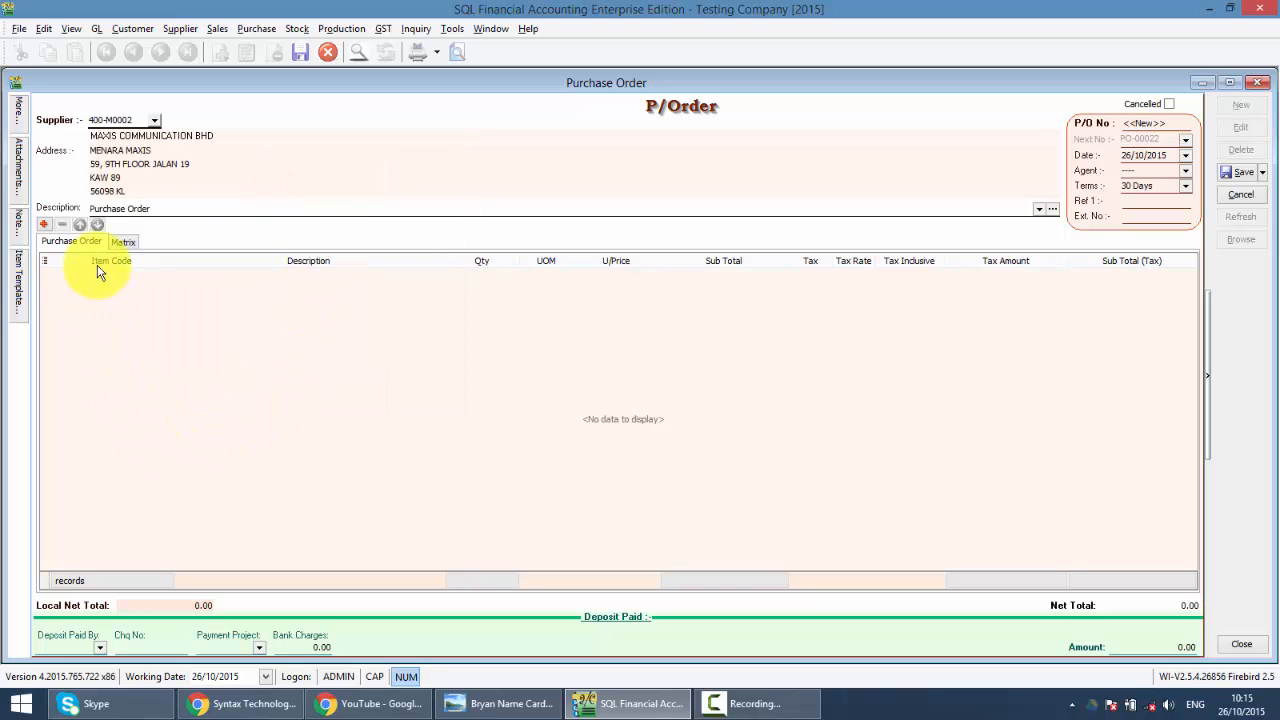
Add an item line for M-PRE-120 (Maxis Prepaid RM120), quantity 5 at 120.00
left_click(44, 224)
type("ma")
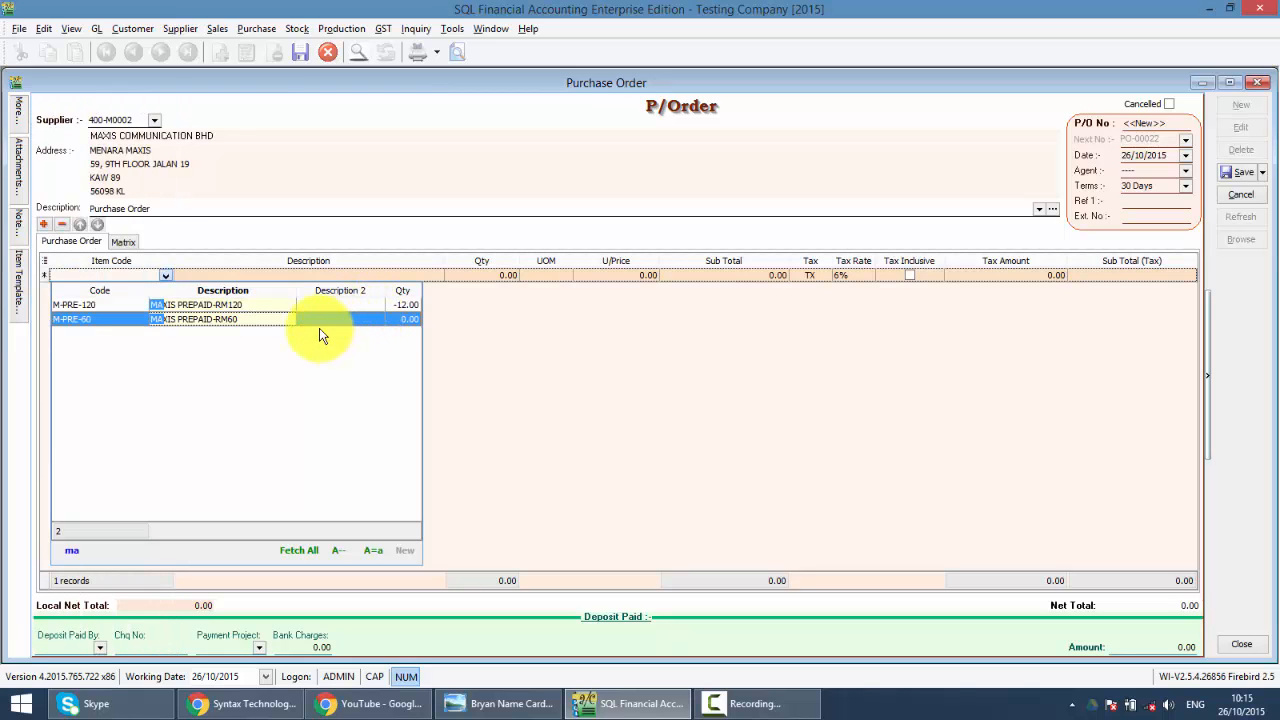
double_click(200, 304)
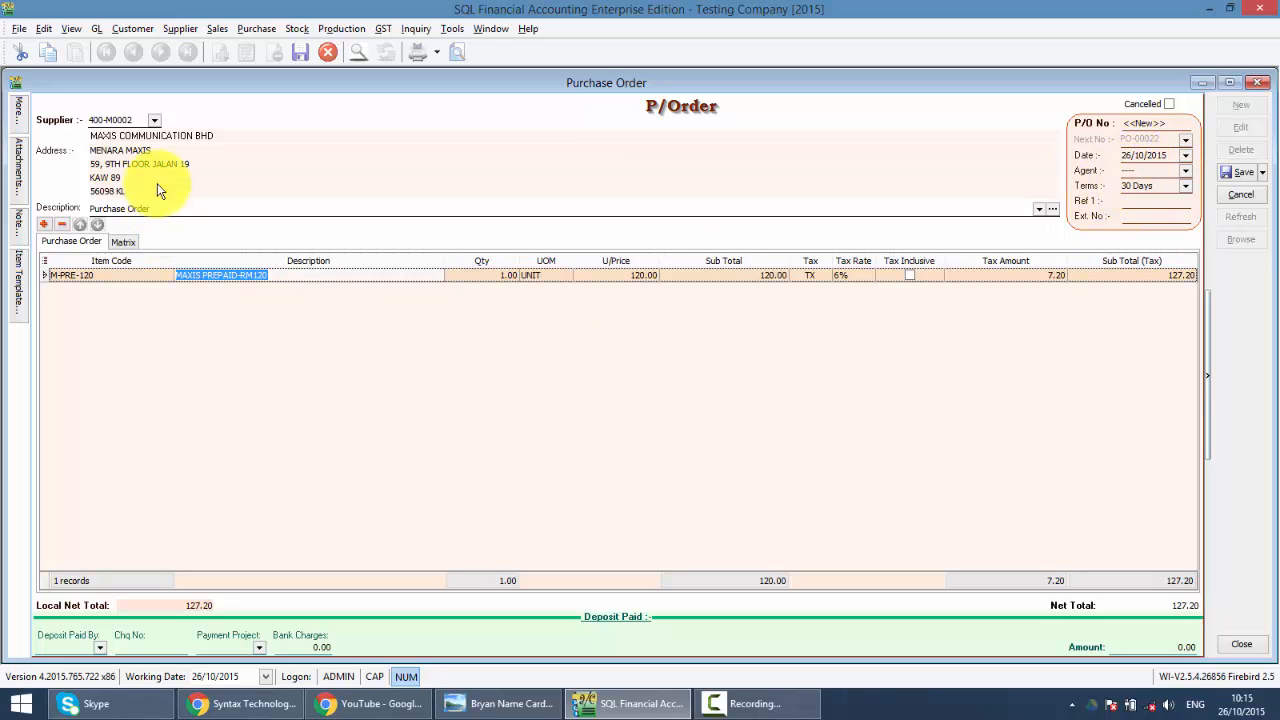
mouse_move(476, 152)
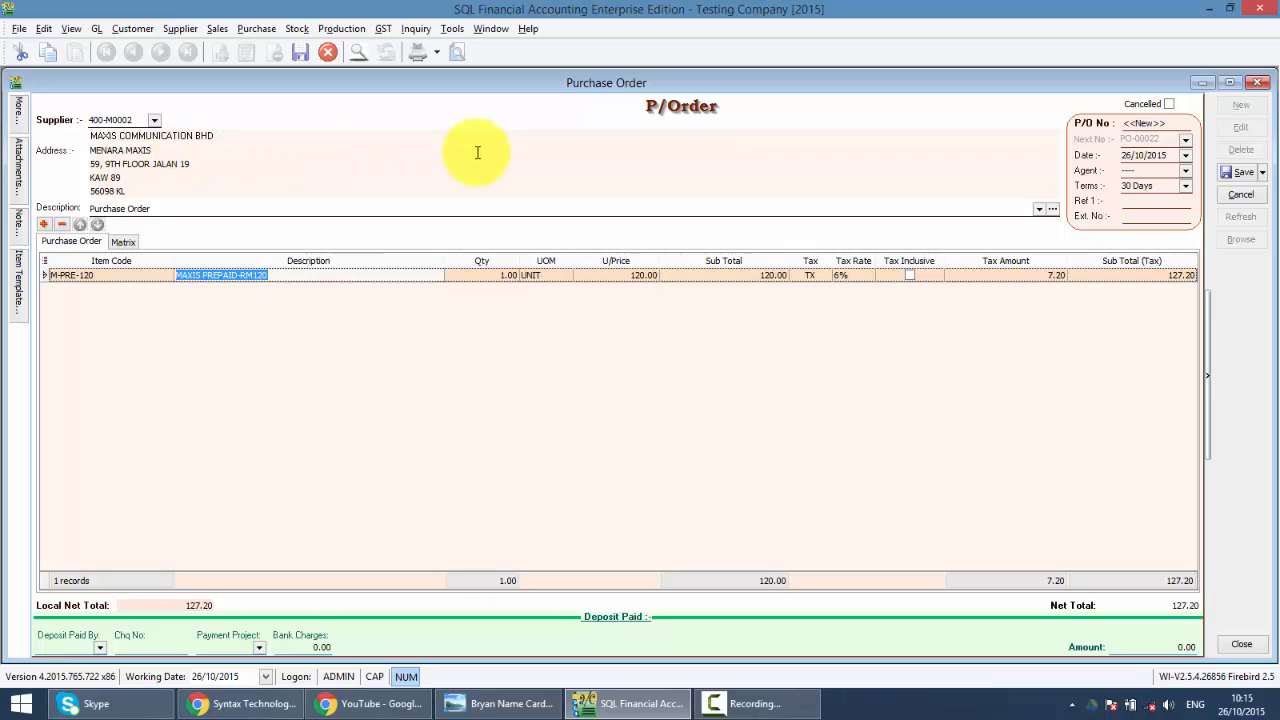
mouse_move(484, 150)
type("5")
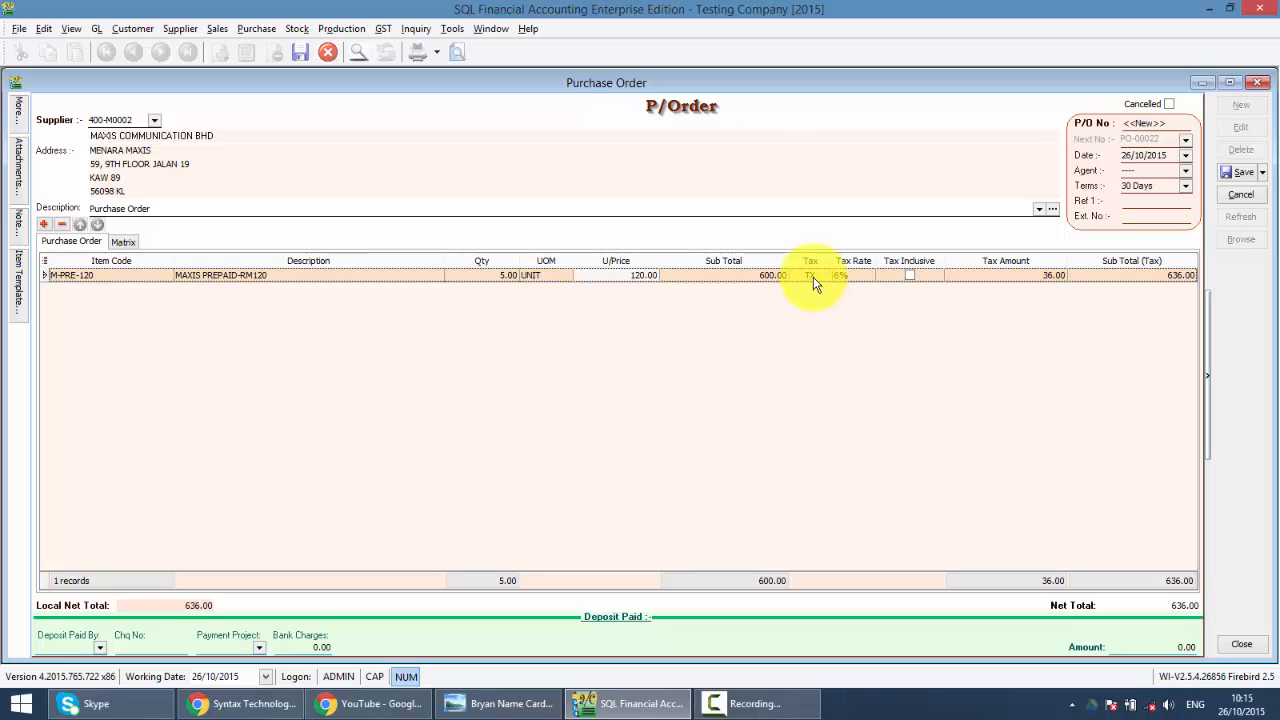
left_click(824, 276)
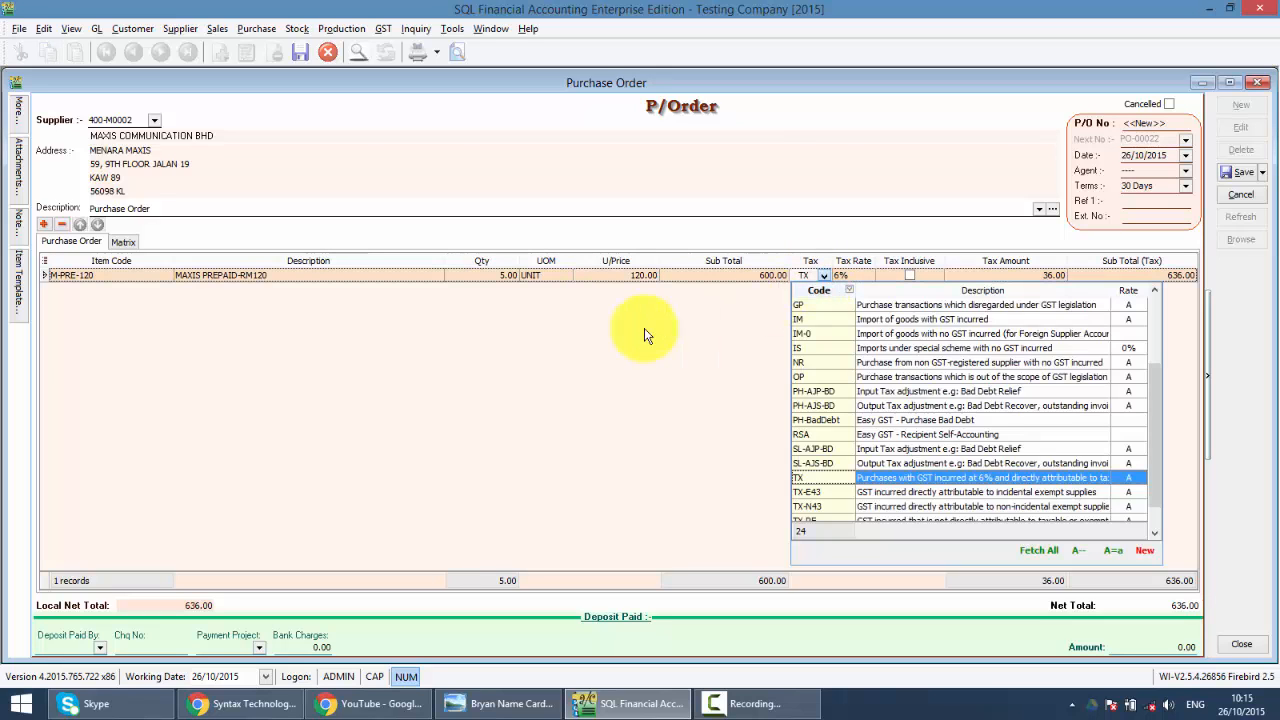
Show the More Description column on the item lines and dismiss its editor
right_click(370, 260)
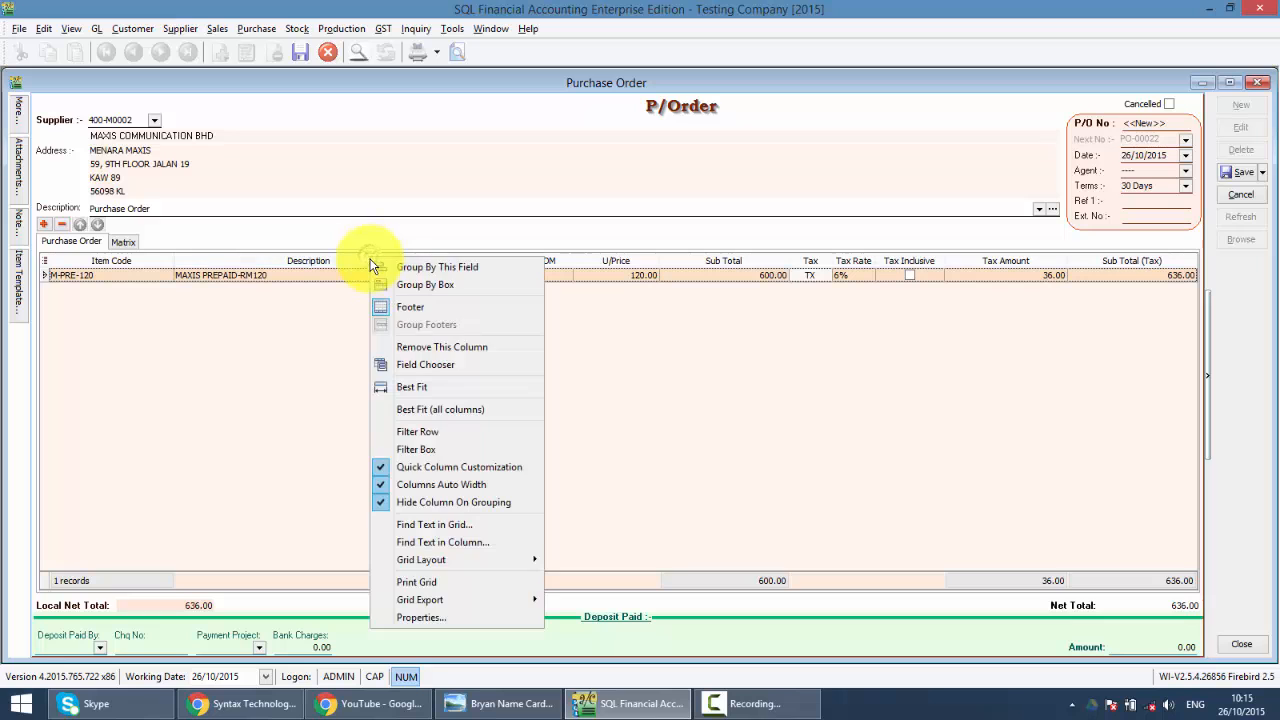
left_click(424, 364)
type("das")
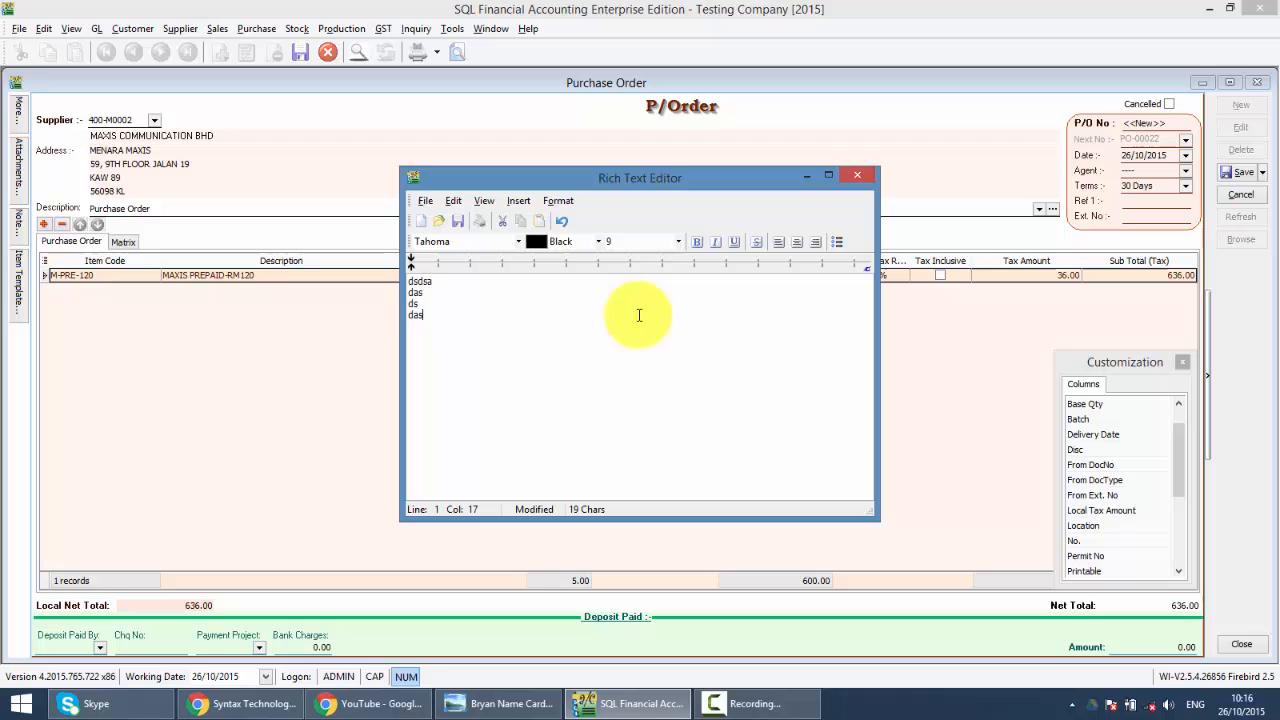
left_click(856, 176)
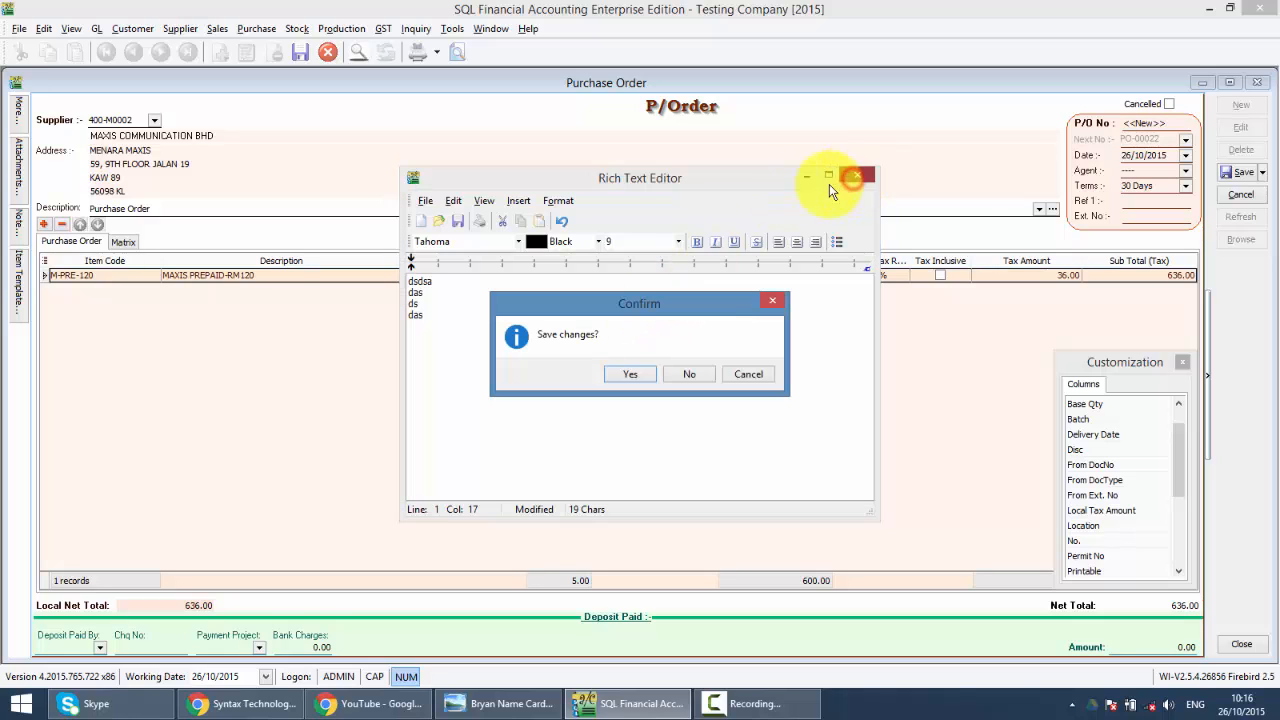
left_click(688, 374)
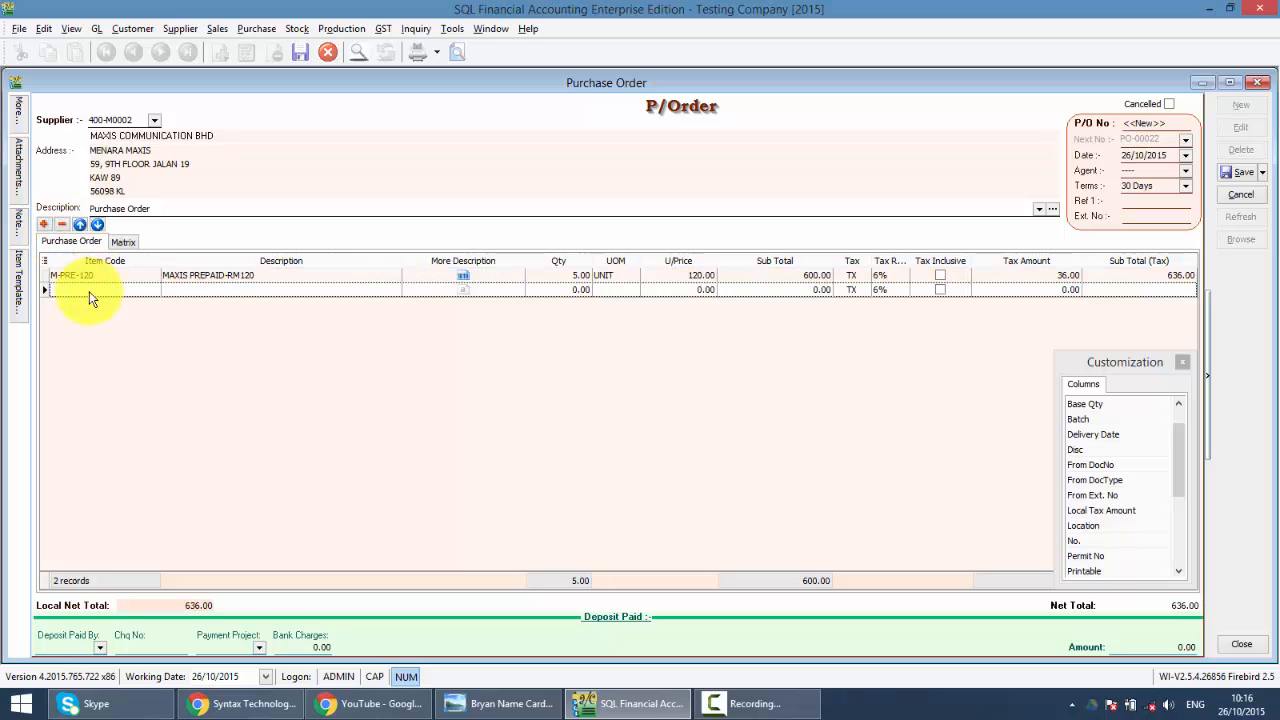
Add a BLUE PEN line and trim its extra description to TETE, FEFDS and FSFDS, keeping the changes
left_click(90, 288)
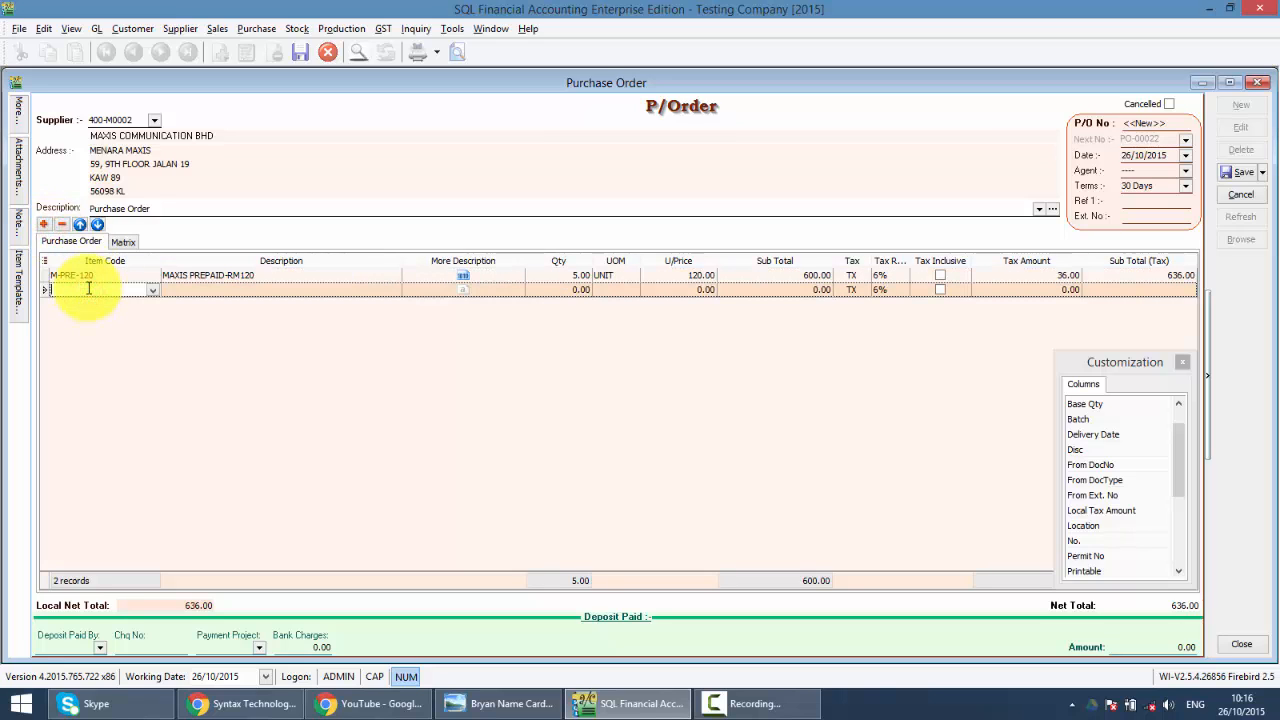
type("BLUE PEN")
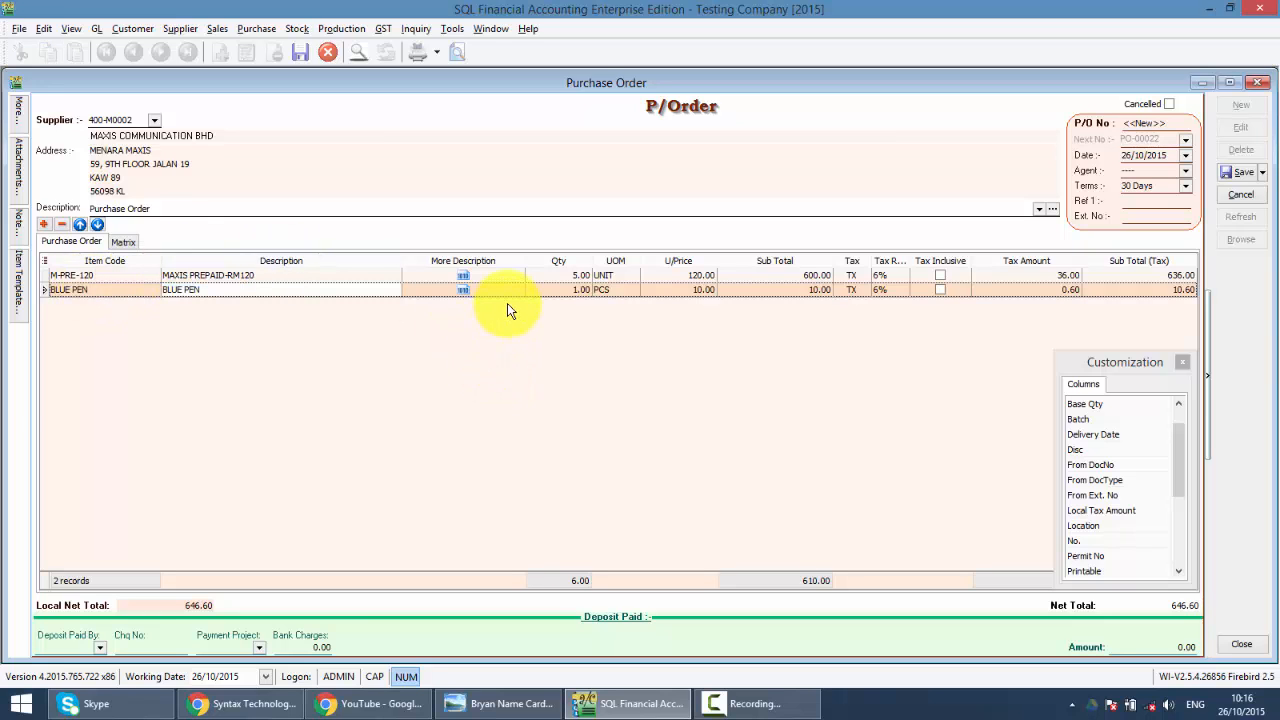
left_click(464, 288)
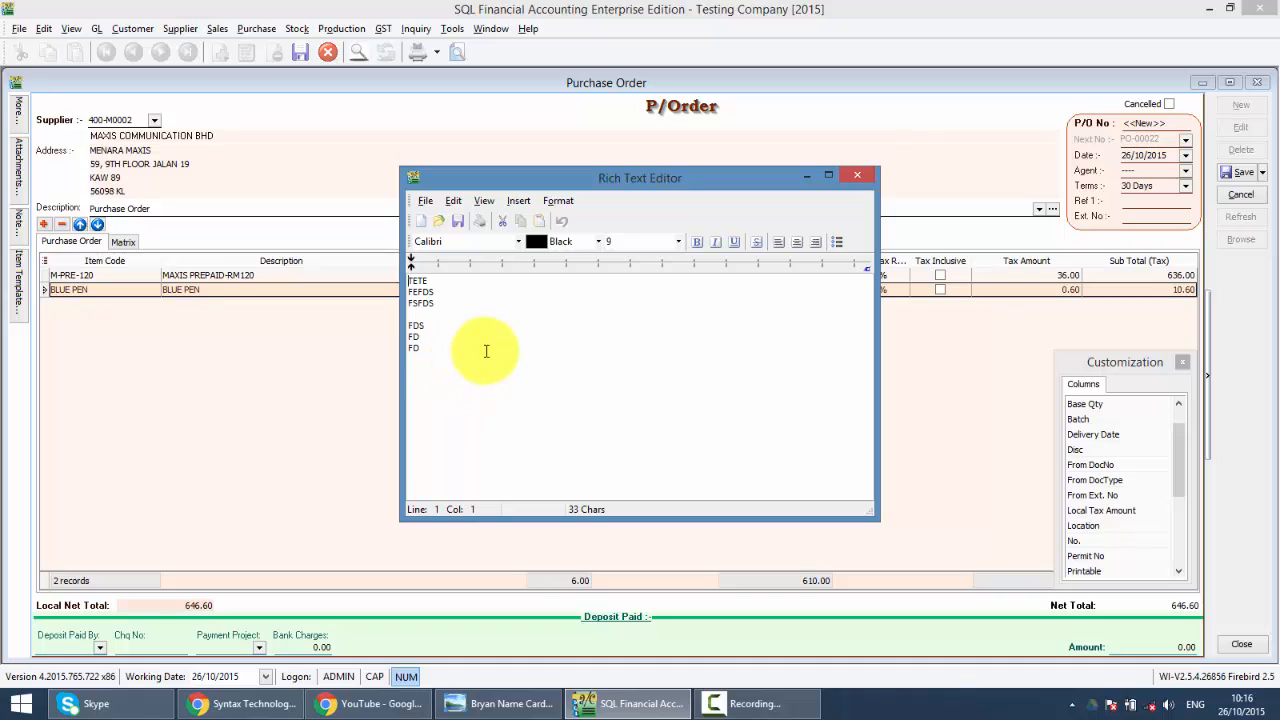
mouse_move(460, 368)
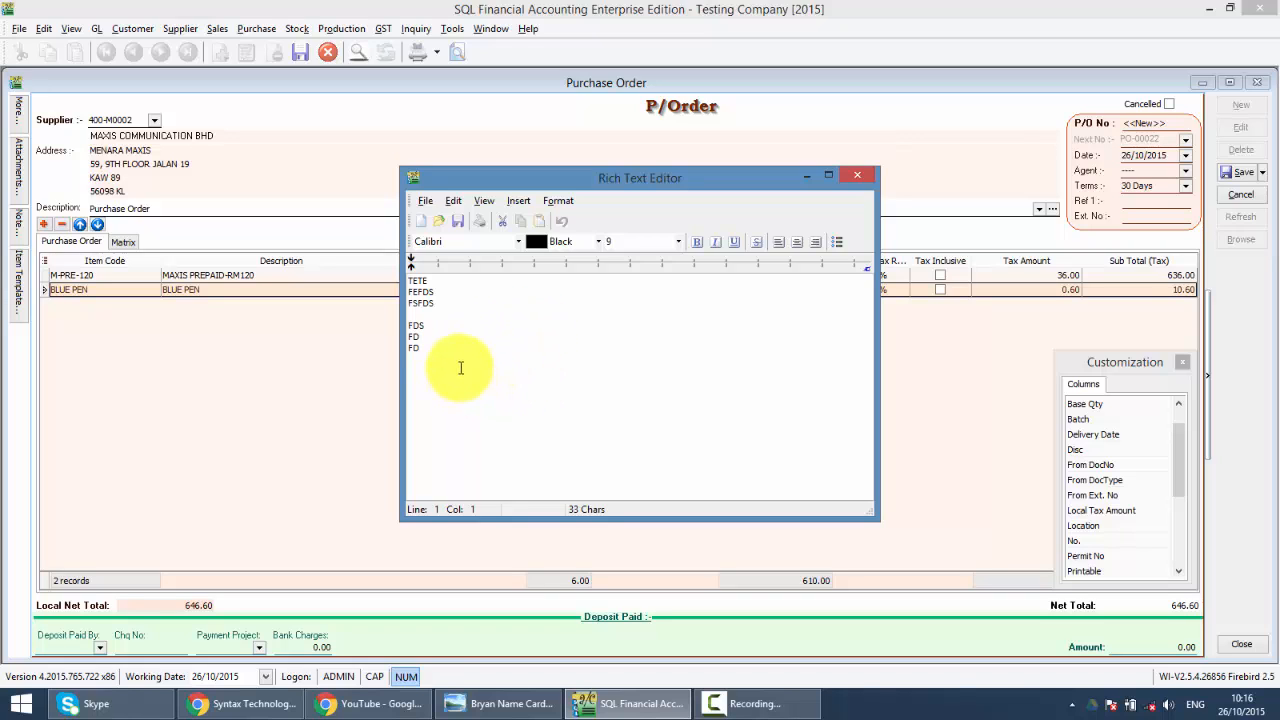
mouse_move(442, 348)
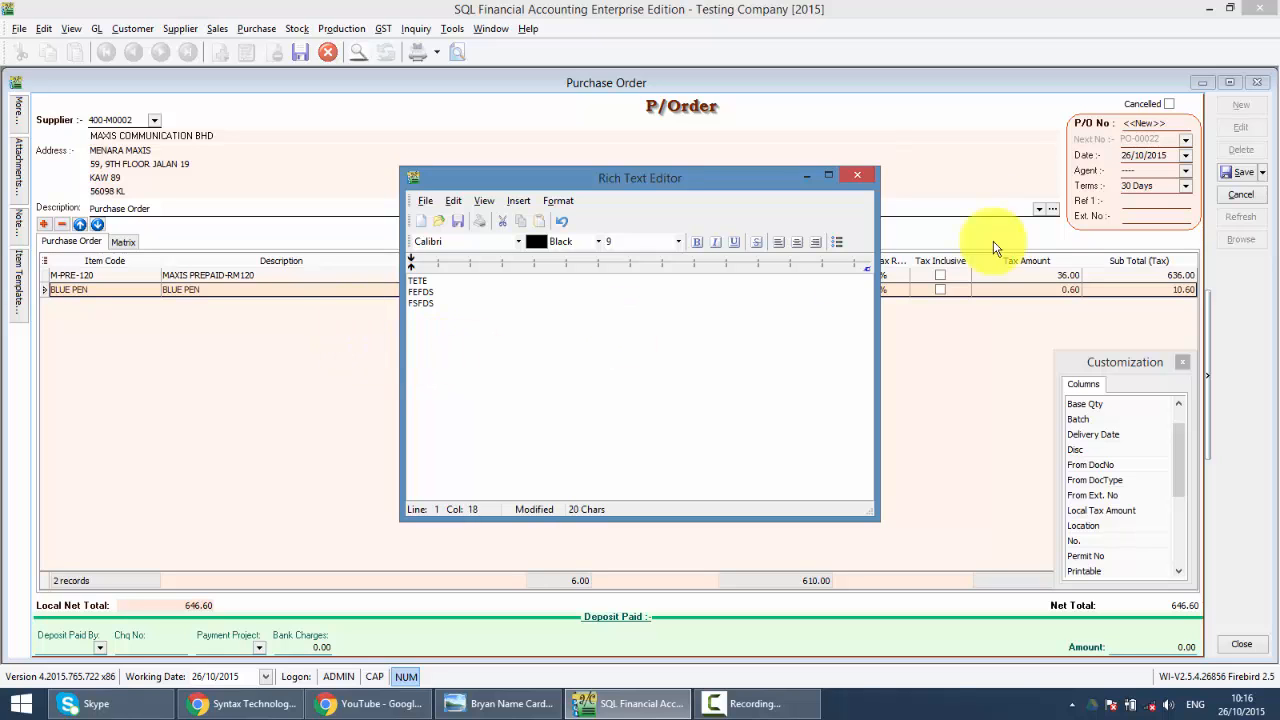
left_click(856, 176)
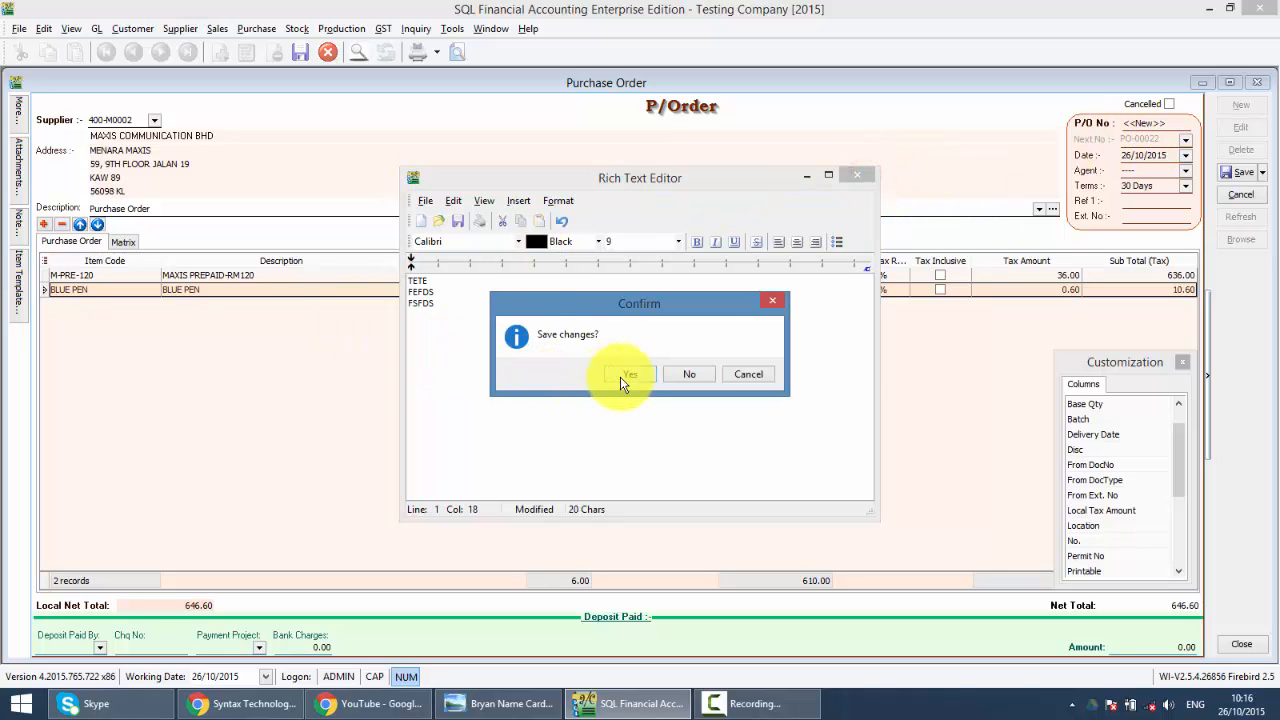
left_click(628, 374)
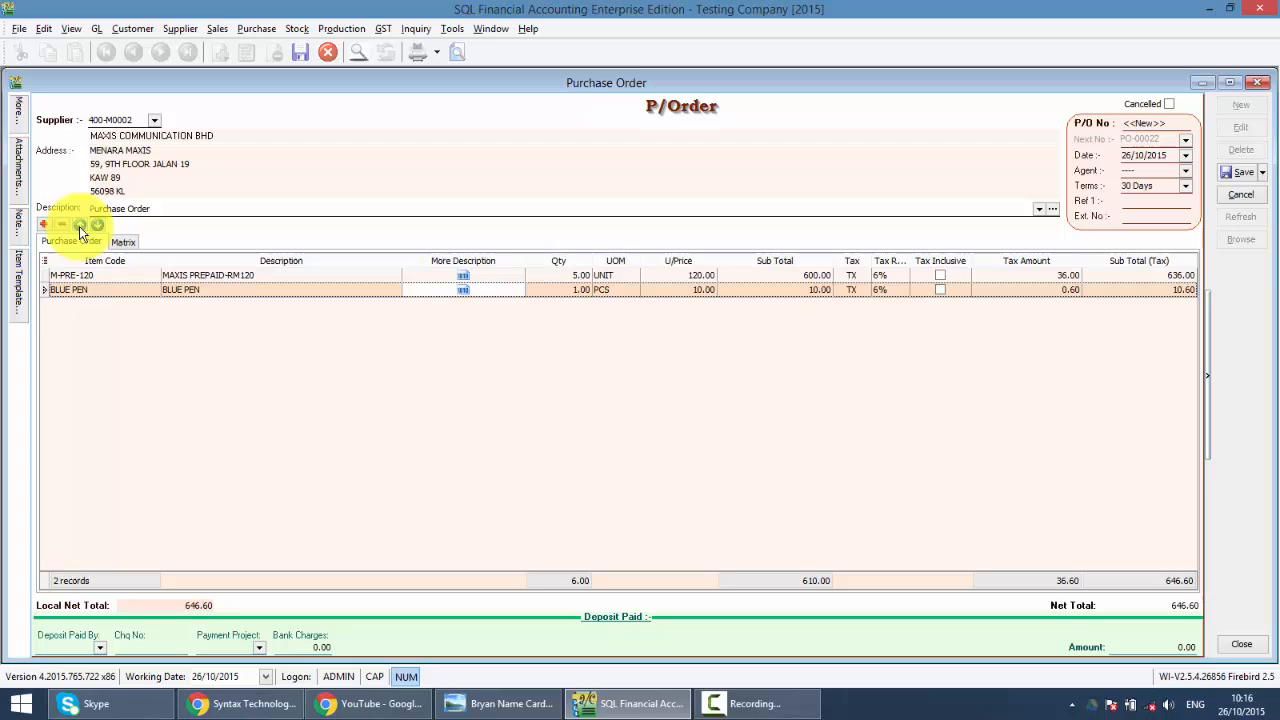
Move BLUE PEN to the first line, add a Disc column trying '10%+5', and save as PO-00022
left_click(80, 224)
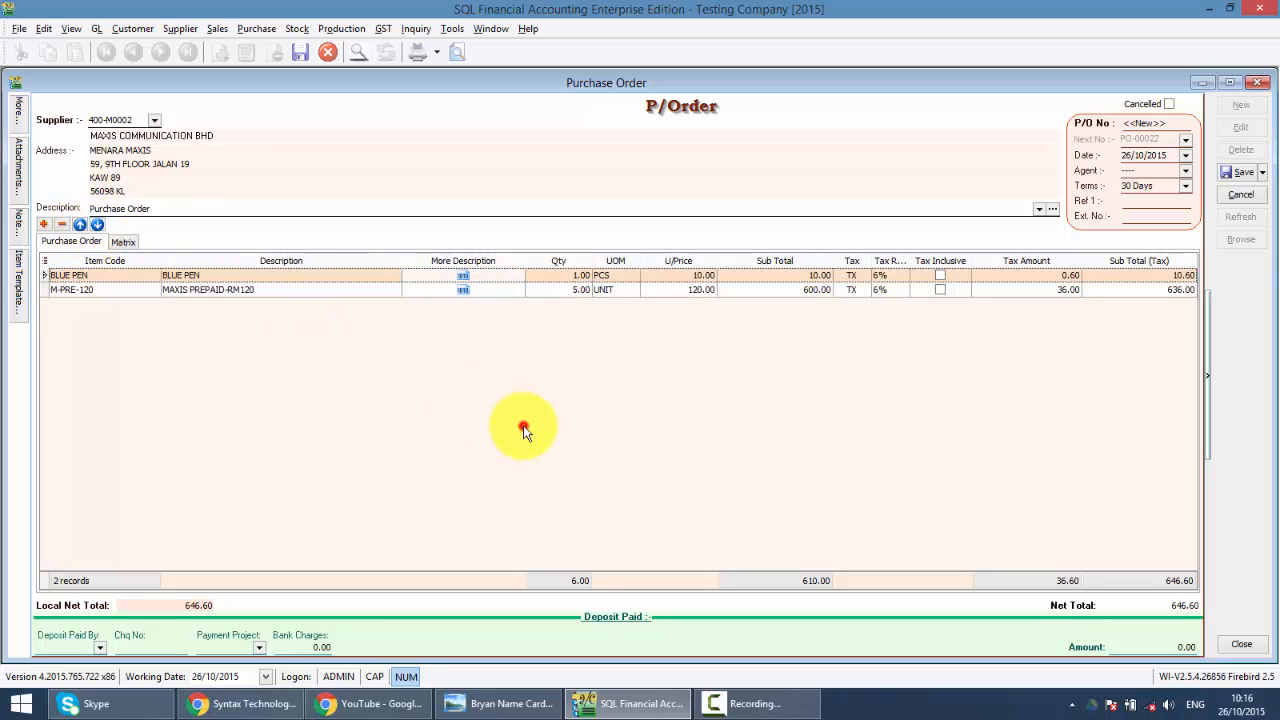
mouse_move(760, 268)
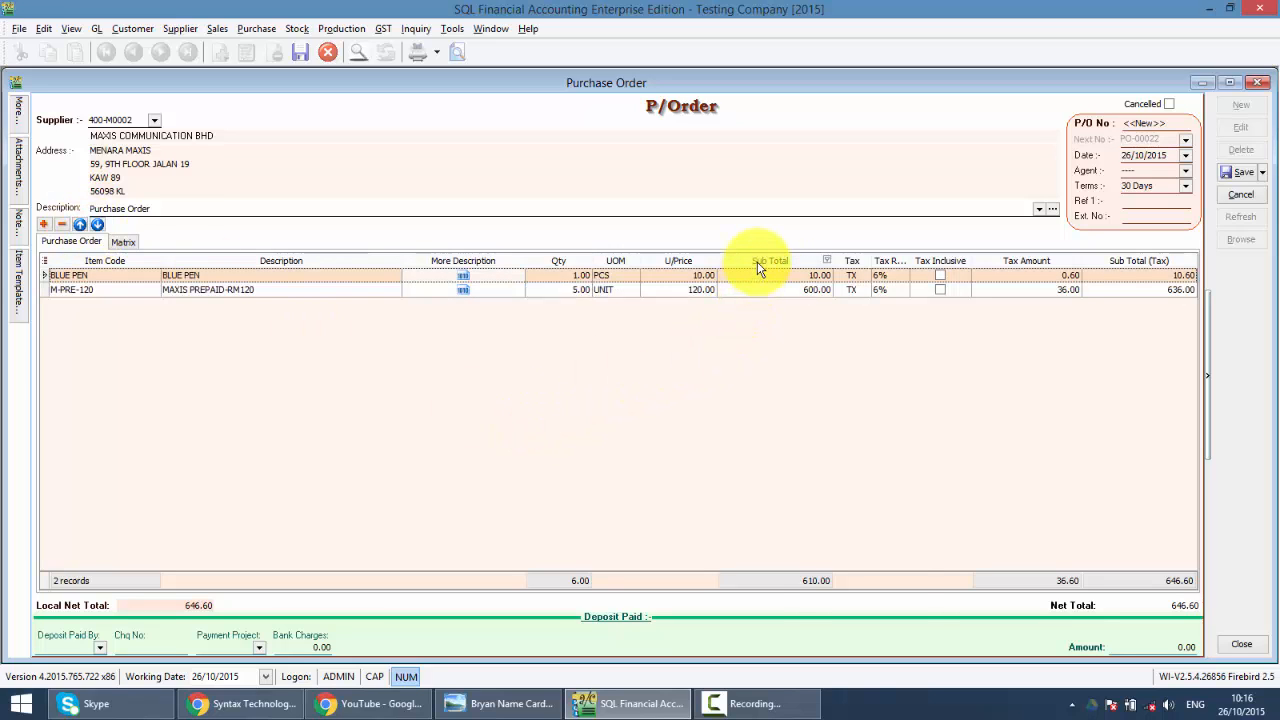
right_click(770, 260)
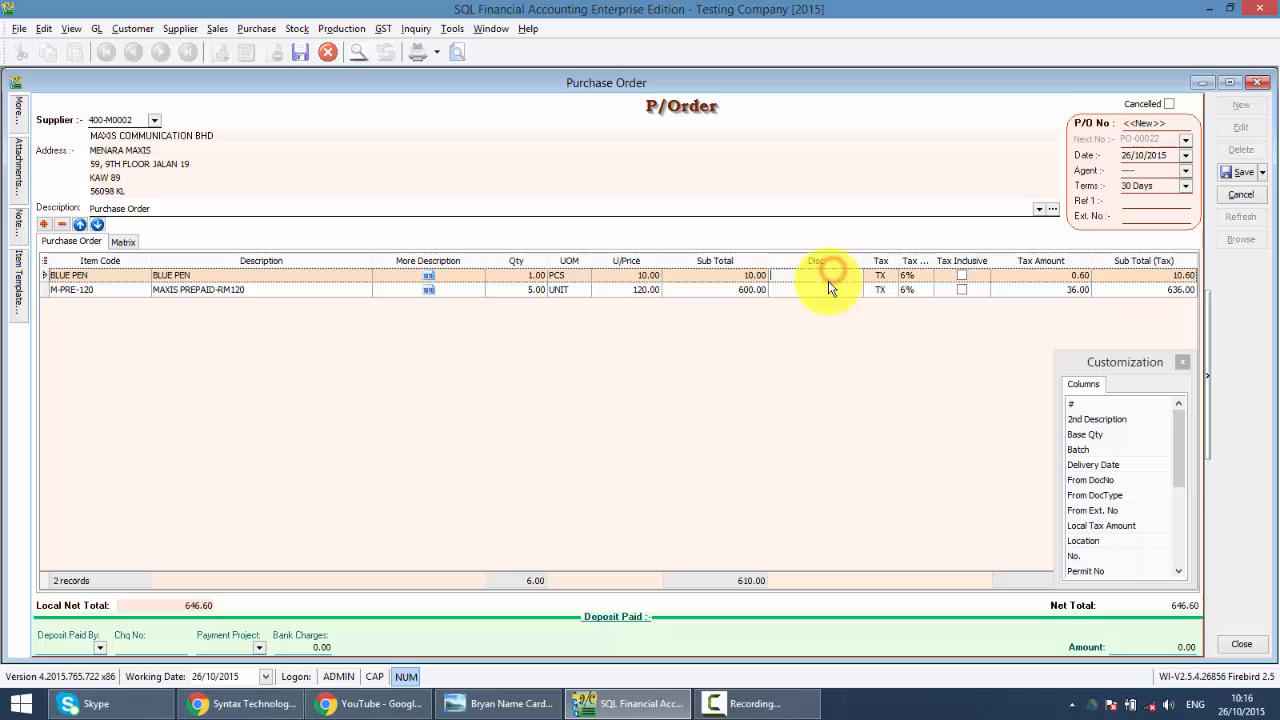
type("10%")
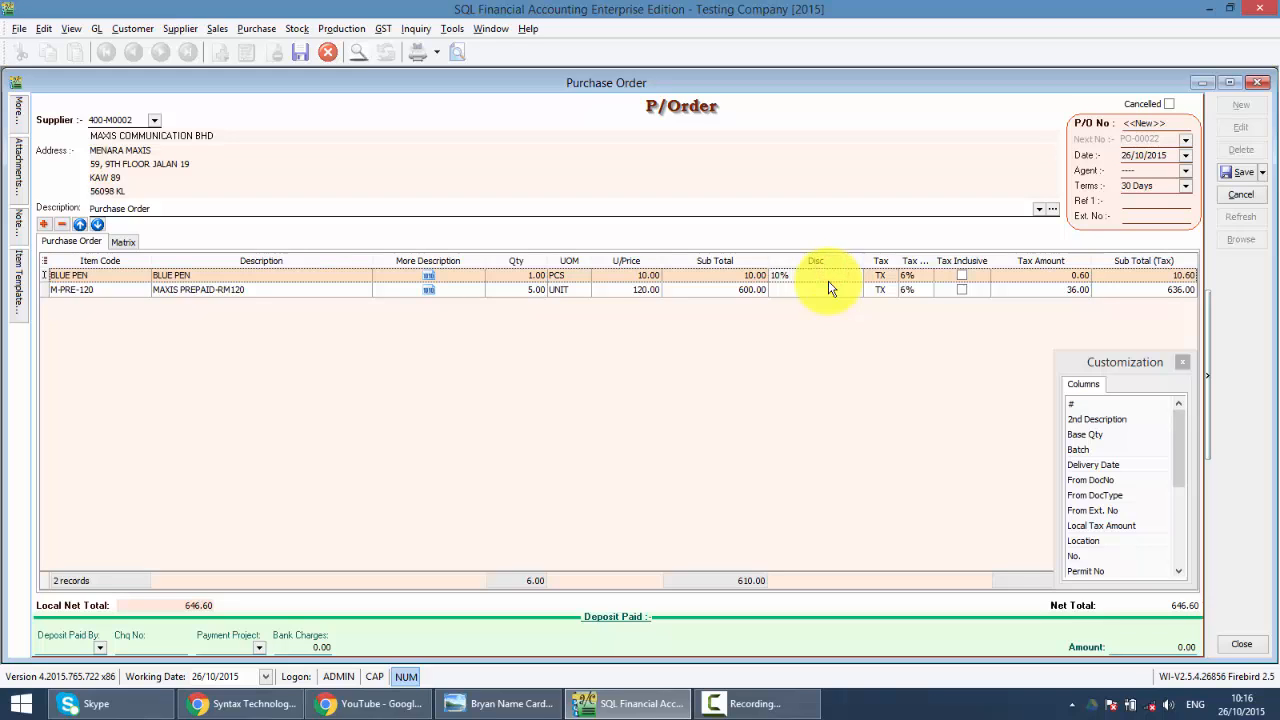
type("+5")
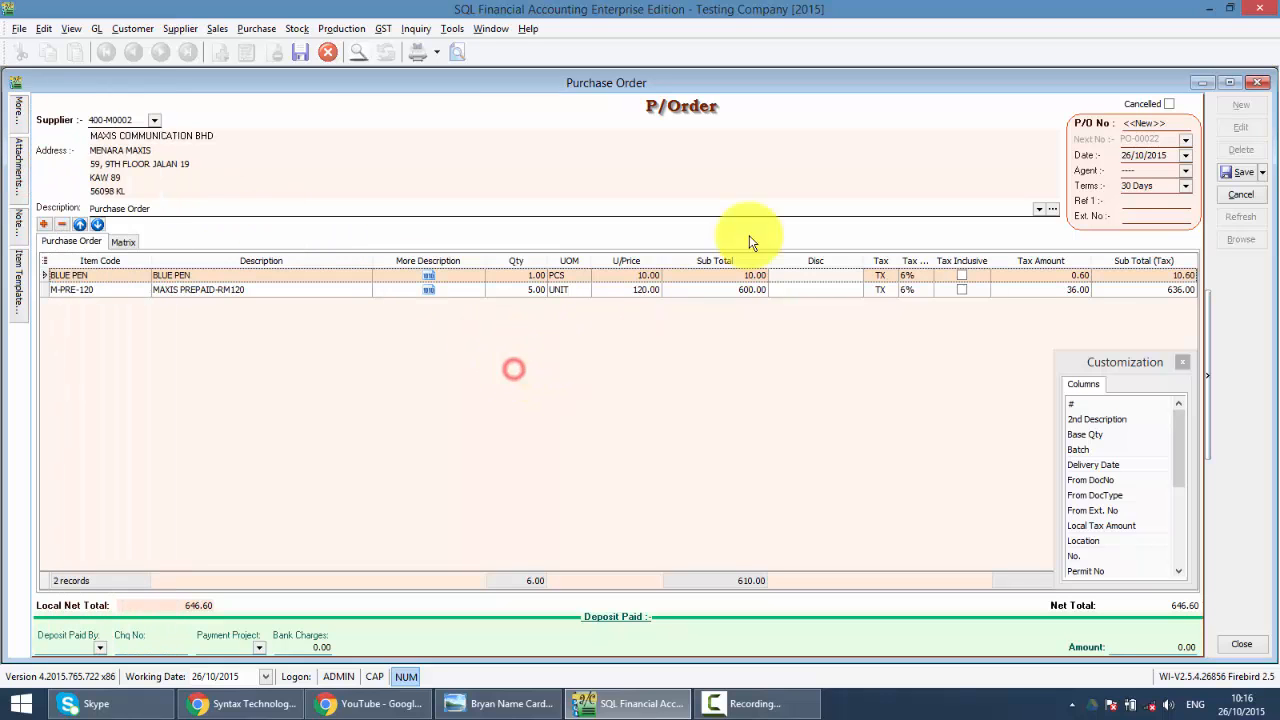
left_click(1238, 172)
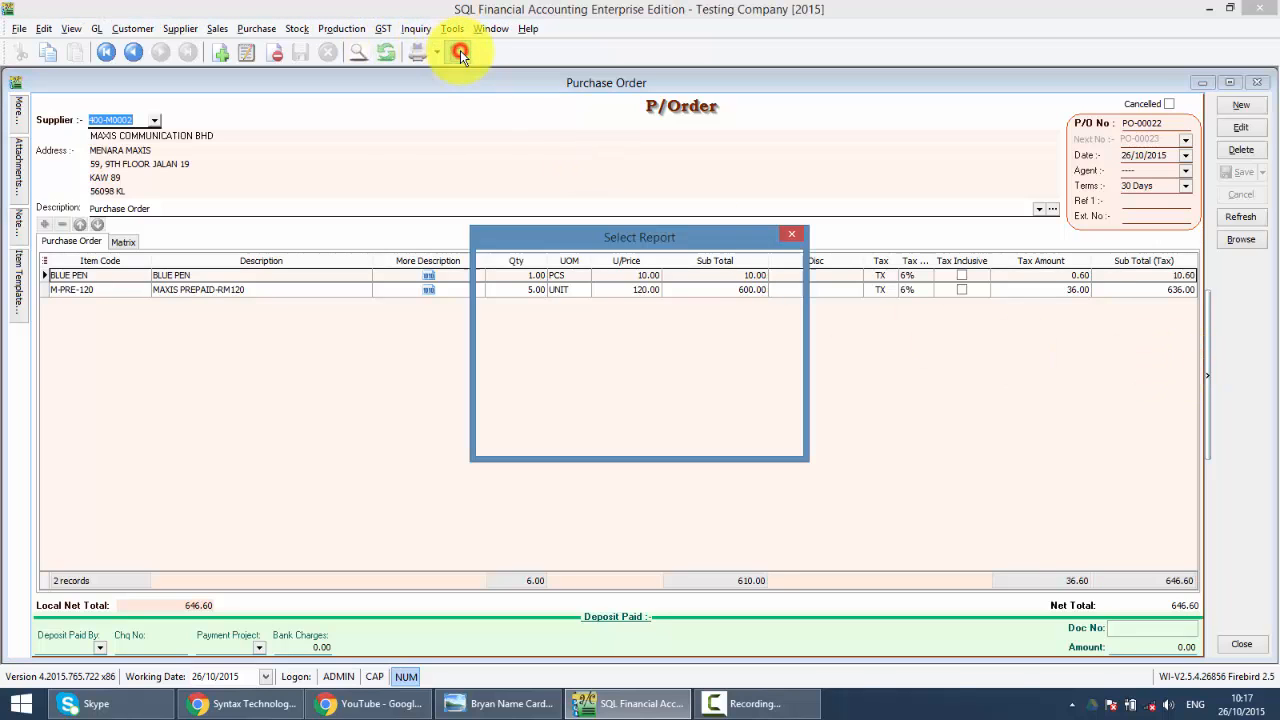
Preview the PO-00022 report and export it as a PDF named 'Maxis PO' on the desktop
left_click(460, 52)
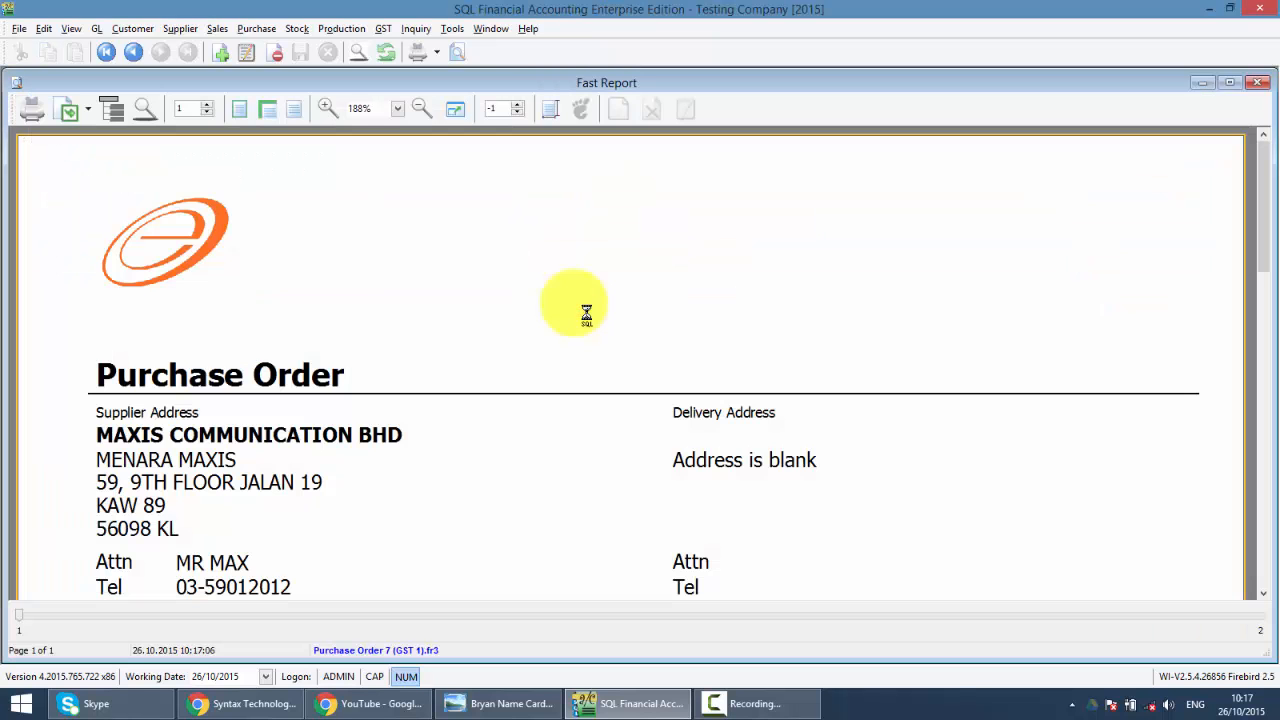
scroll("down", 3)
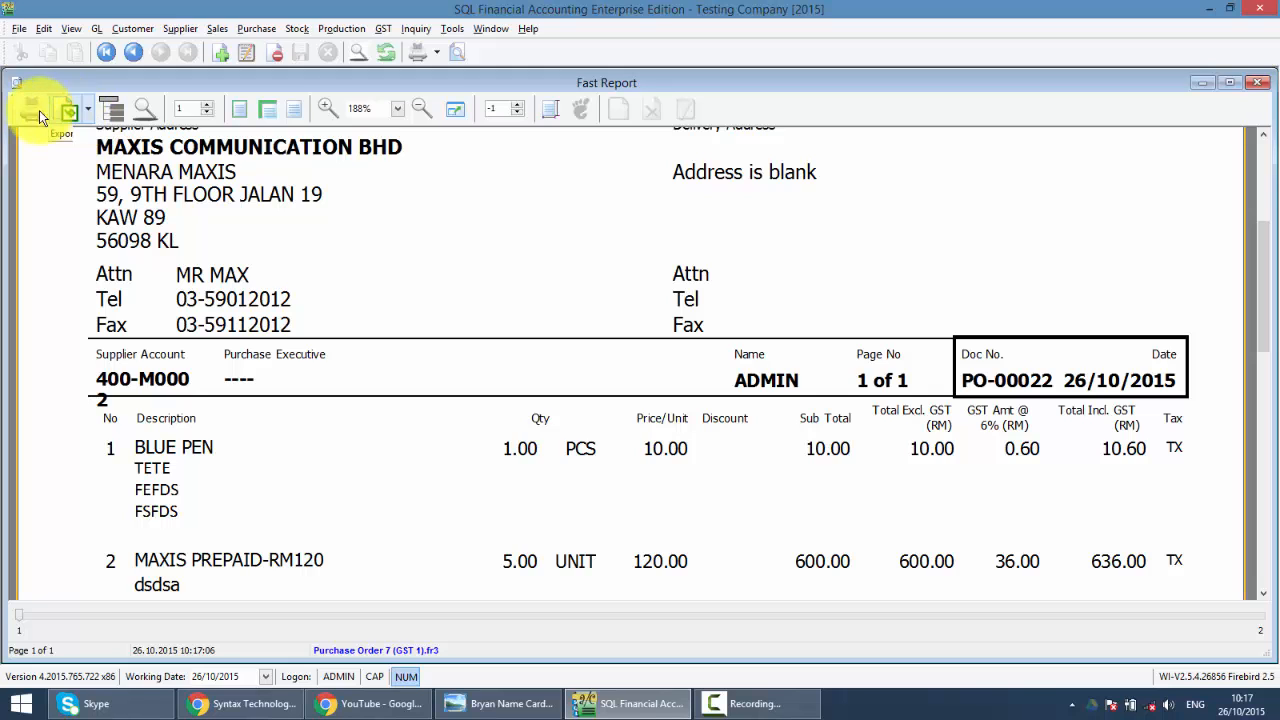
left_click(70, 108)
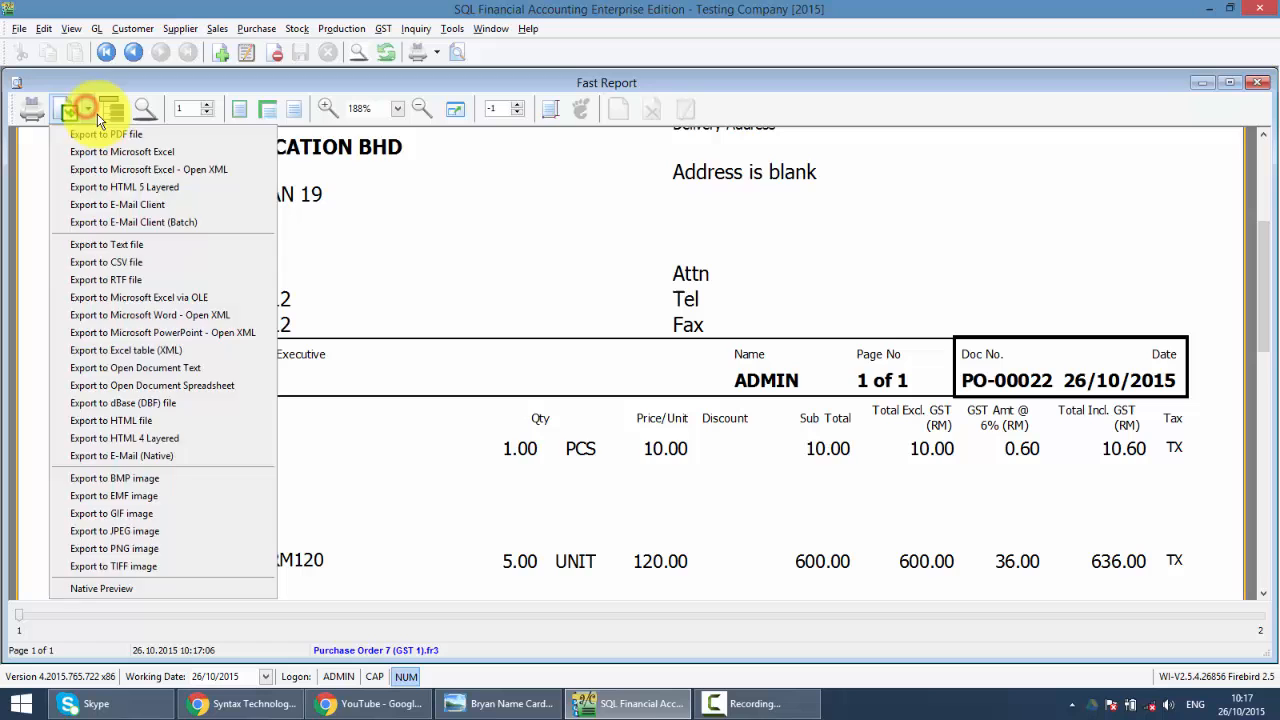
left_click(88, 108)
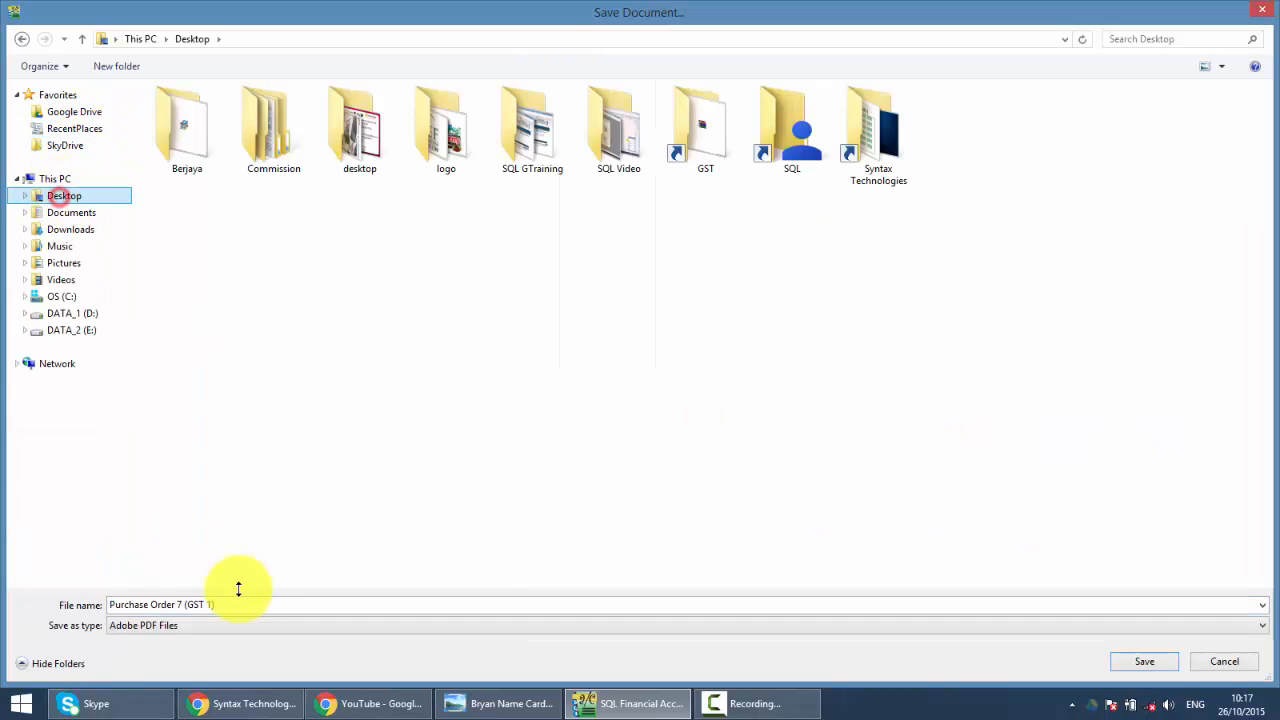
type("Maxis PO")
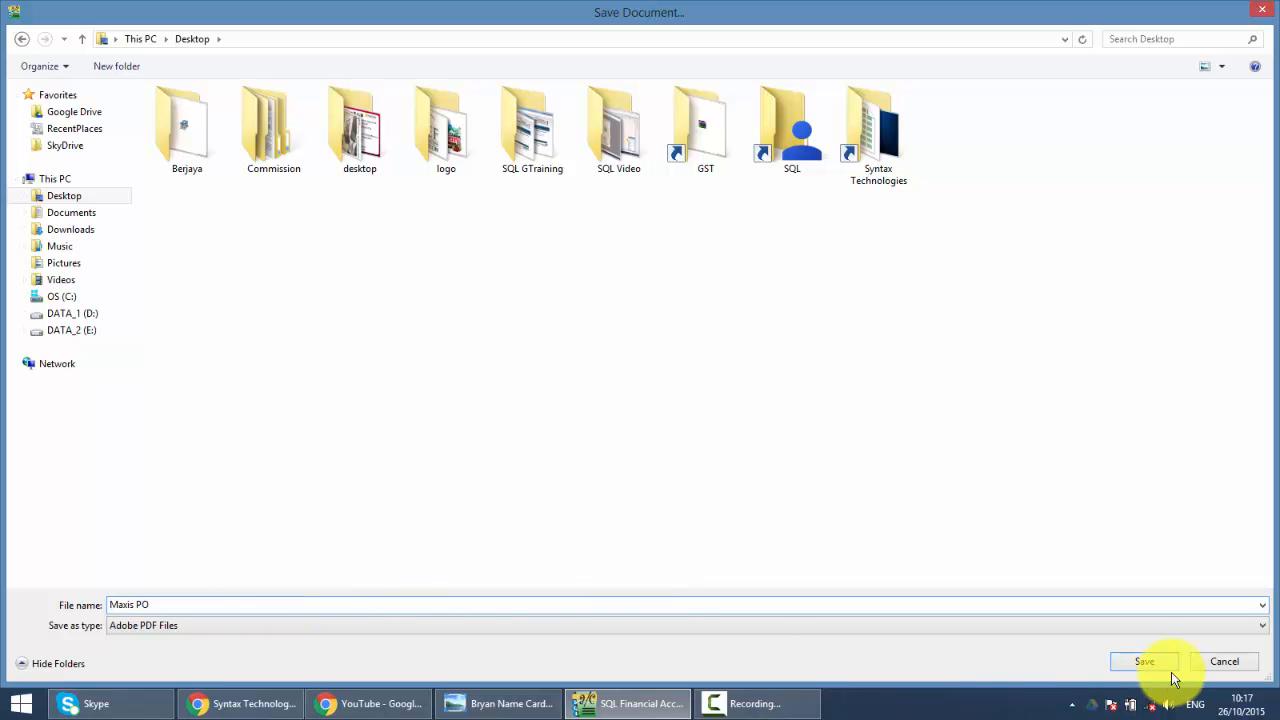
left_click(1144, 660)
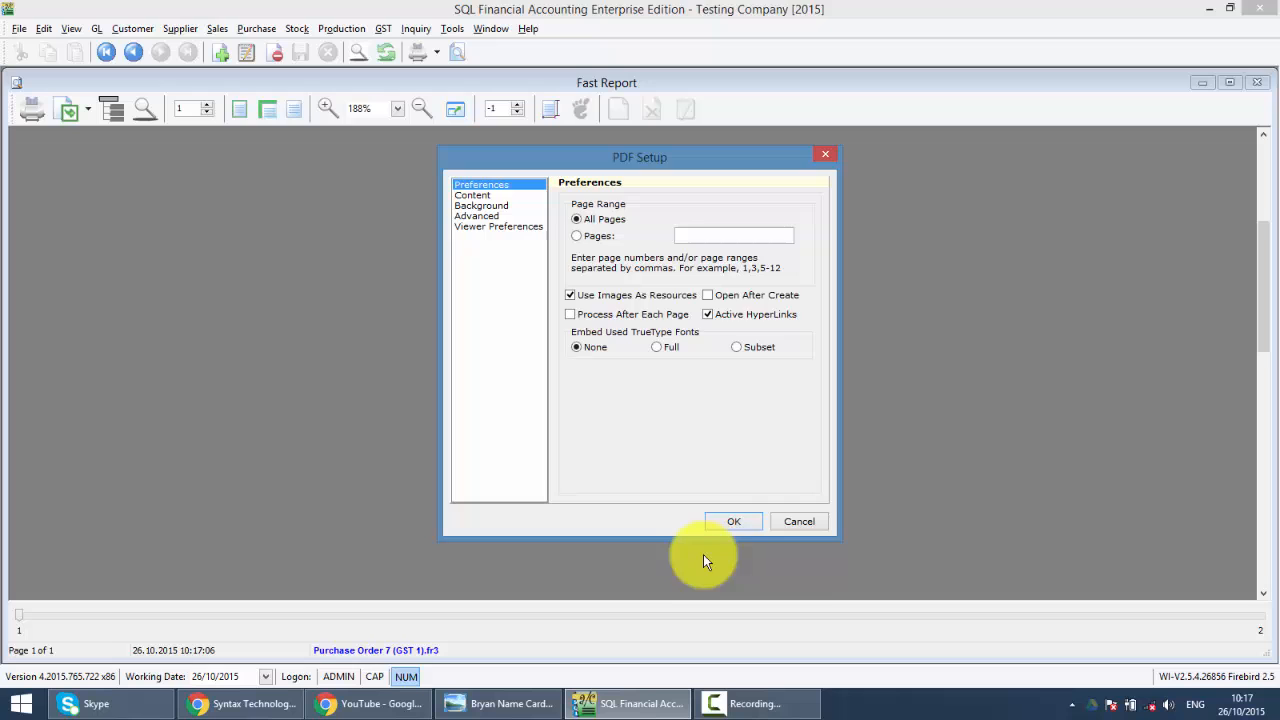
left_click(732, 520)
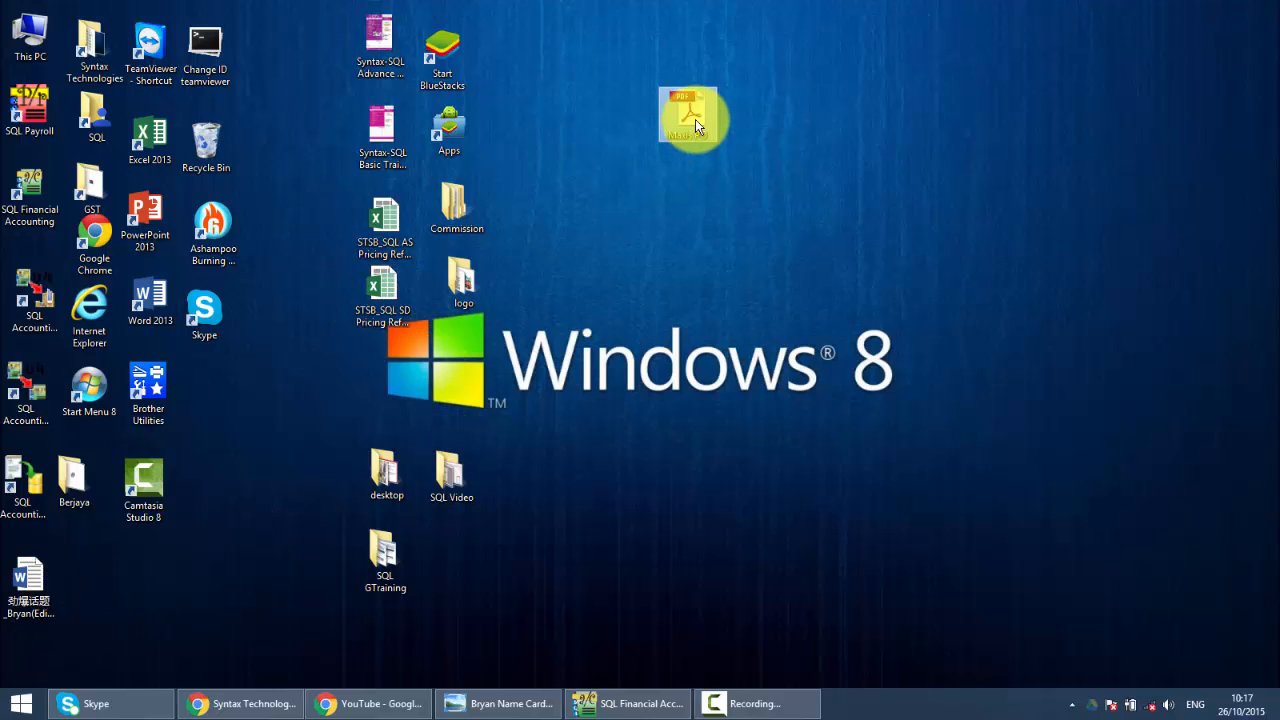
Check the Maxis PO PDF in Adobe Reader, close it, and switch to the company's Facebook page in Chrome
double_click(690, 110)
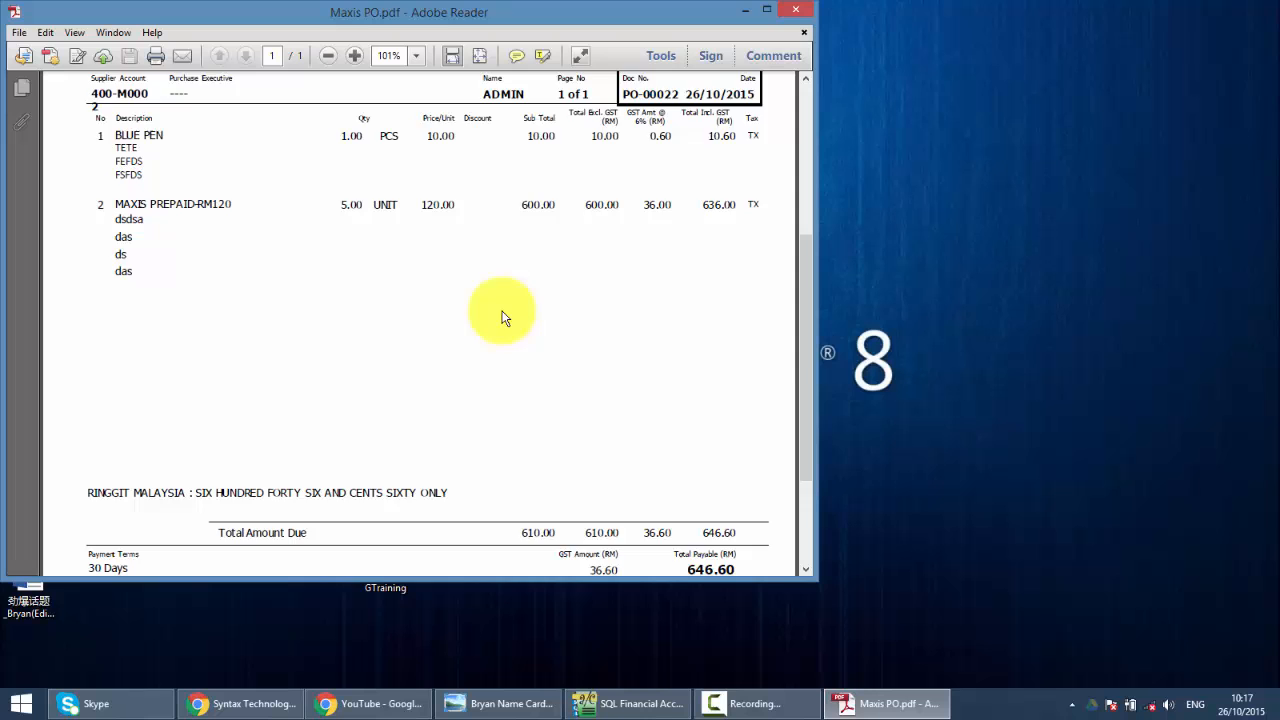
left_click(768, 12)
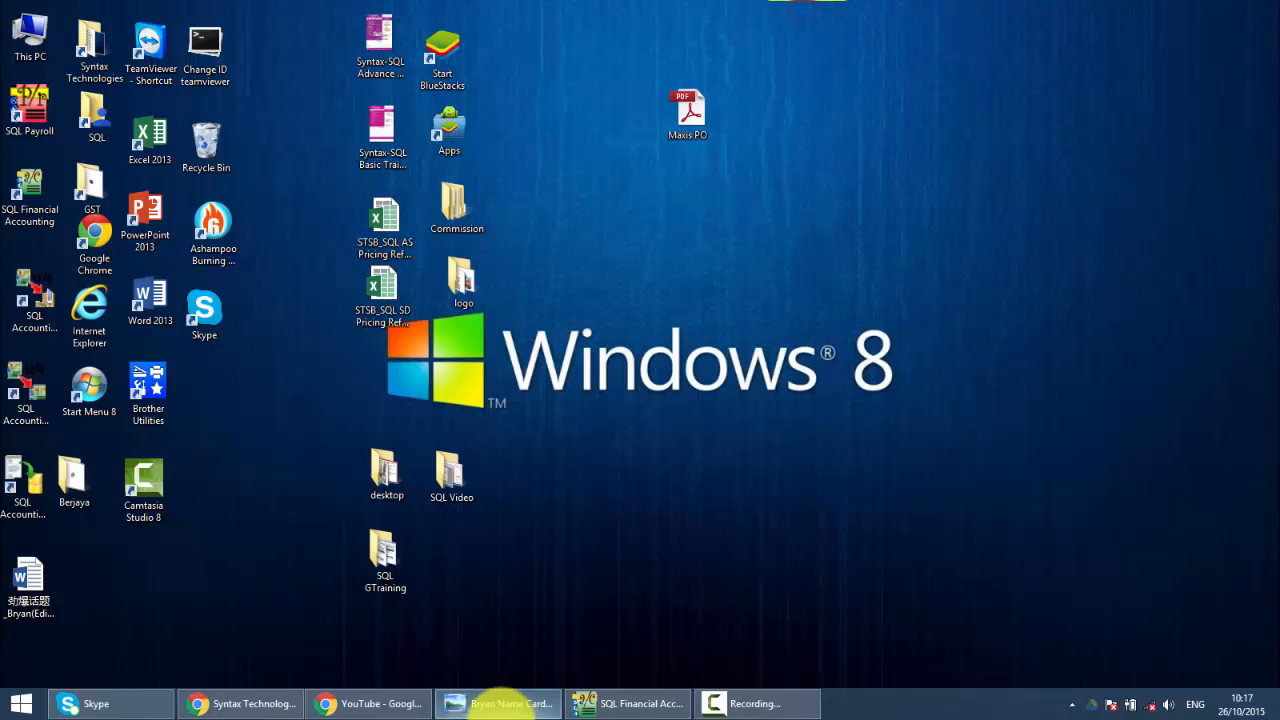
left_click(628, 704)
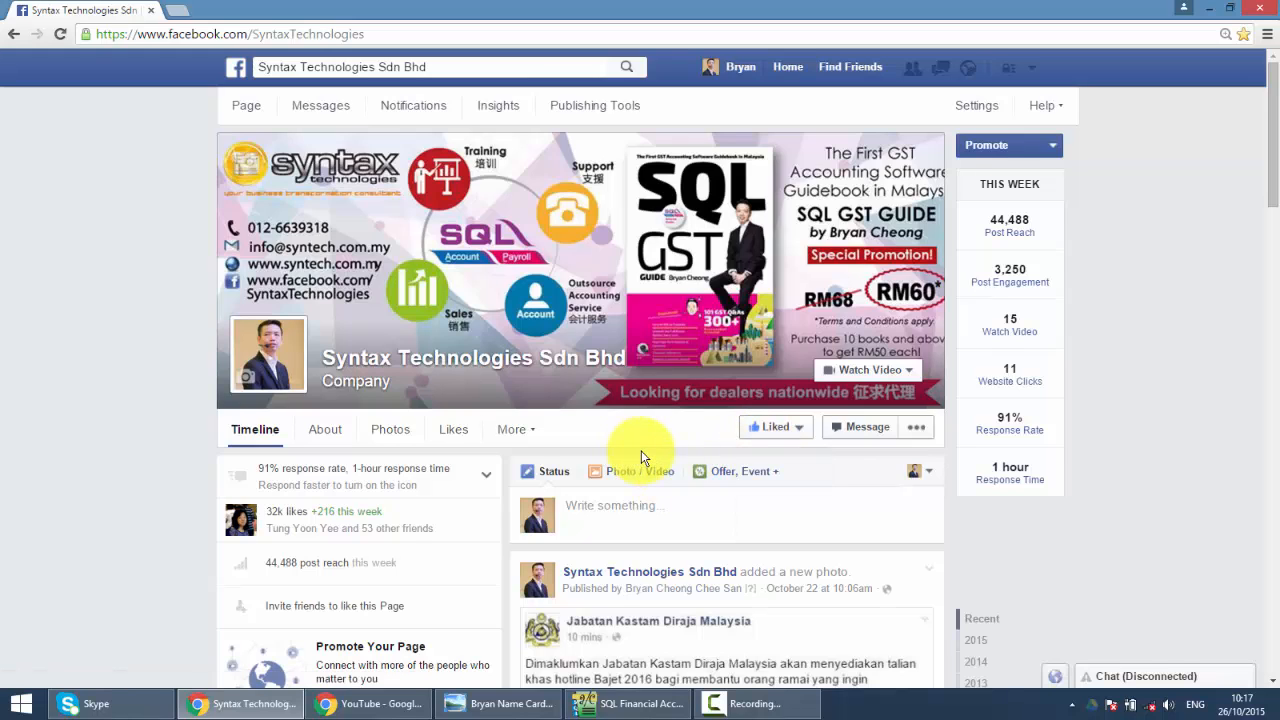
Scroll the Facebook page, view the YouTube tutorials page, then bring back the business card image
scroll("down", 3)
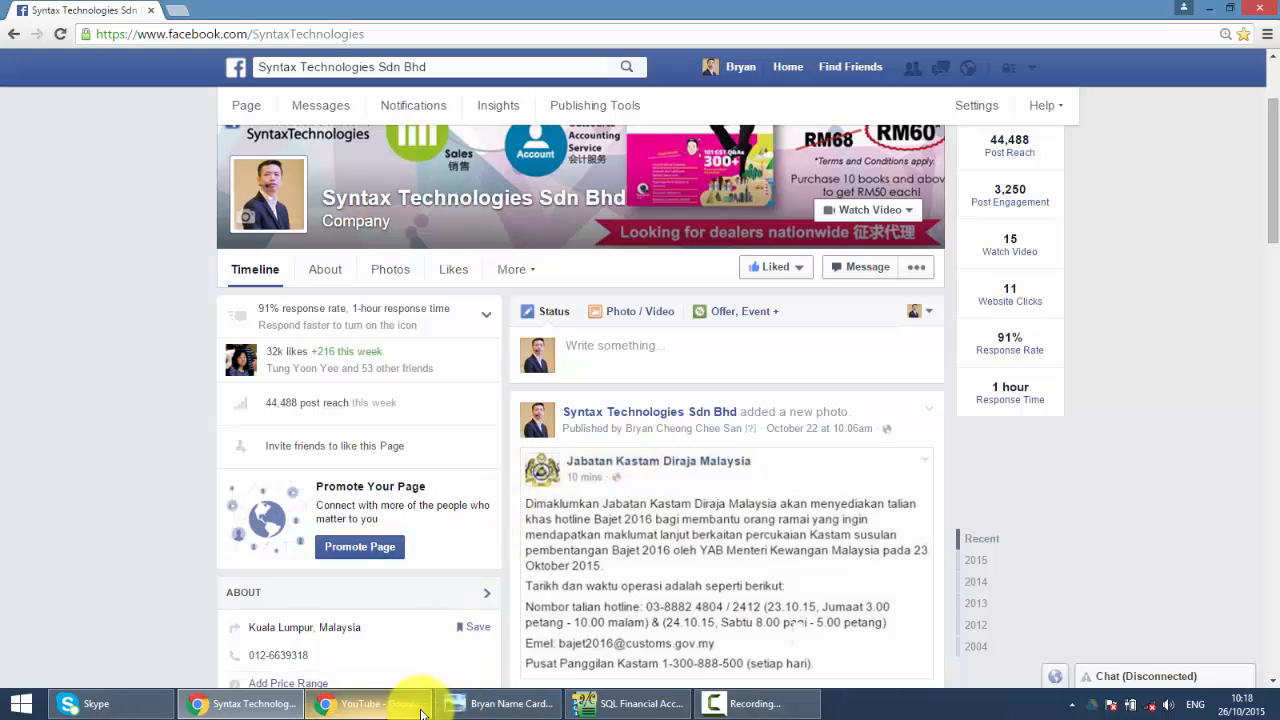
left_click(360, 704)
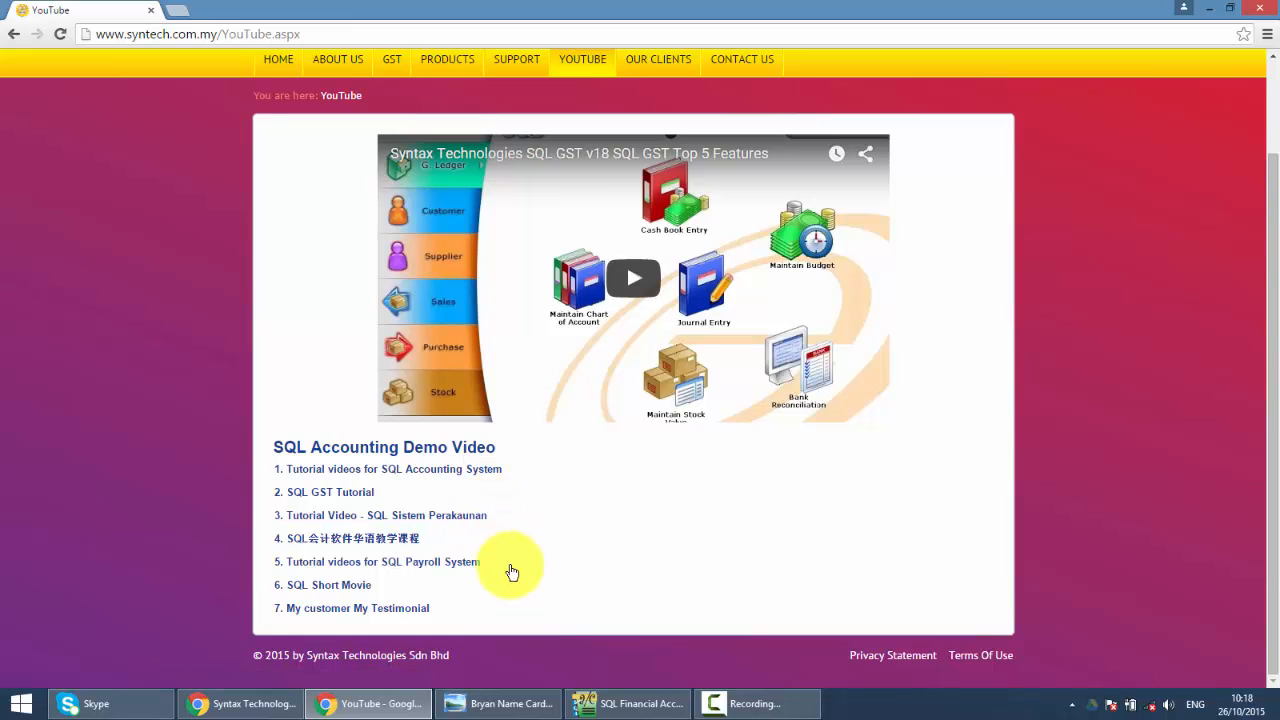
left_click(496, 704)
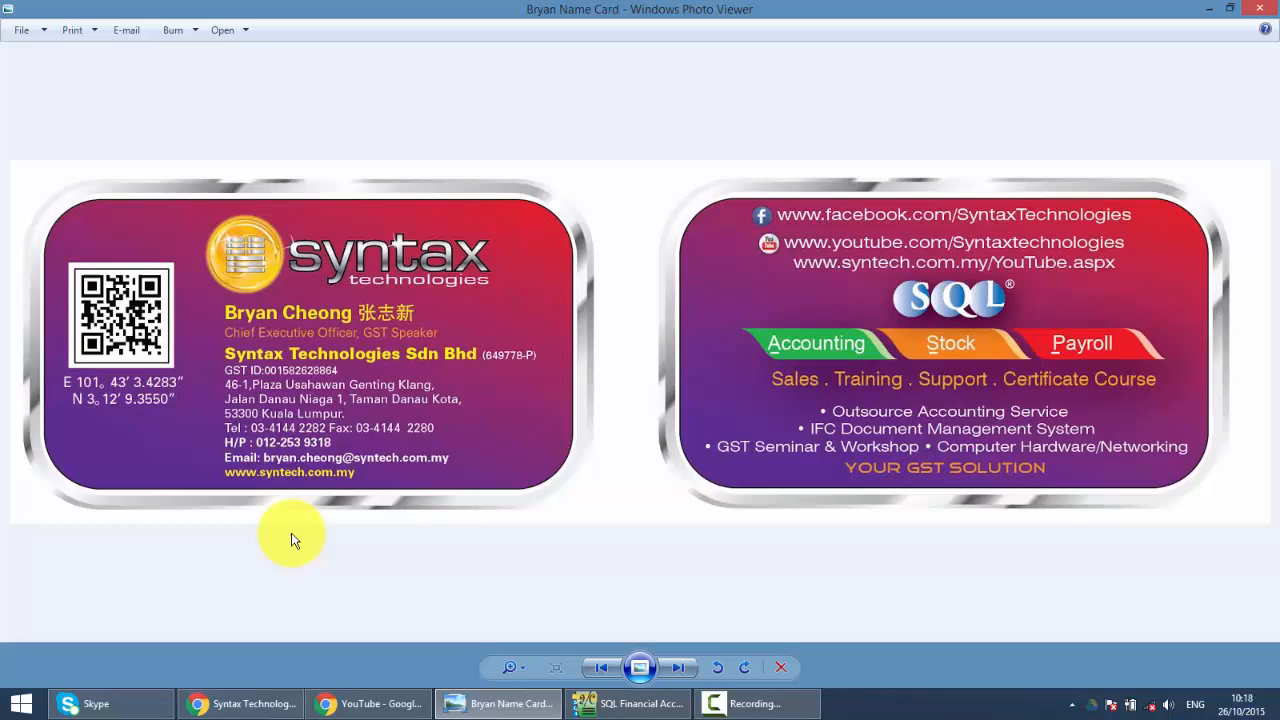